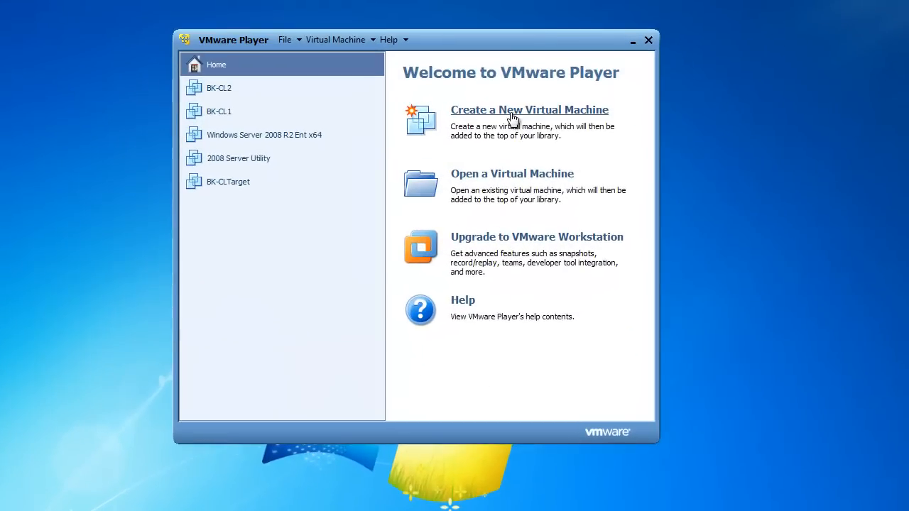
Start a new virtual machine from the Windows Server 2008 R2 x64 ISO image.
left_click(529, 109)
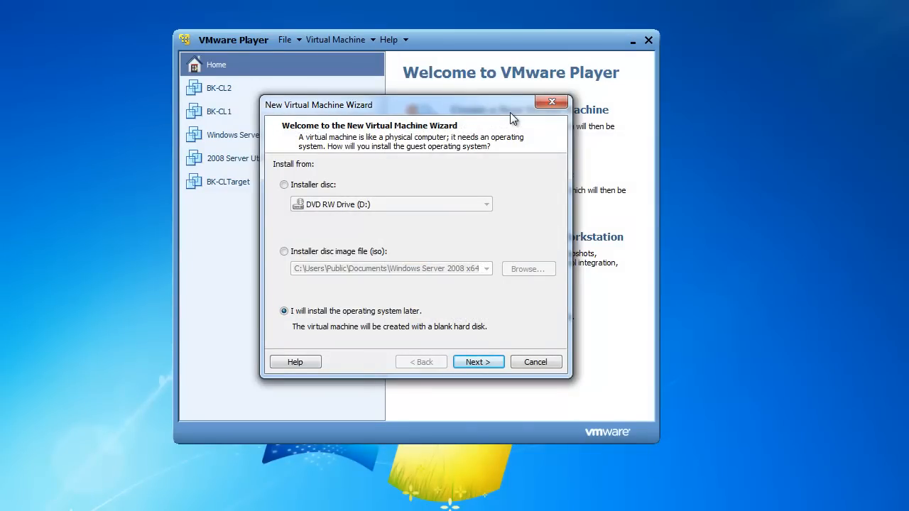
mouse_move(374, 214)
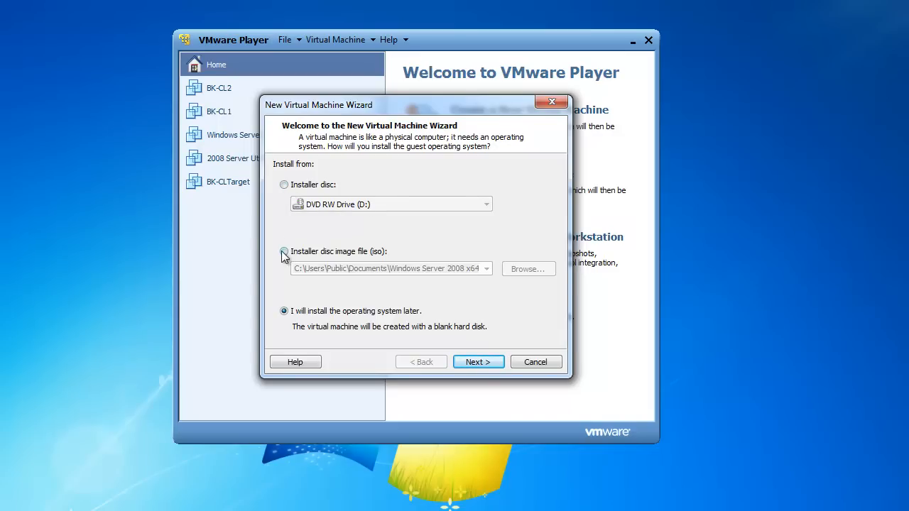
left_click(284, 251)
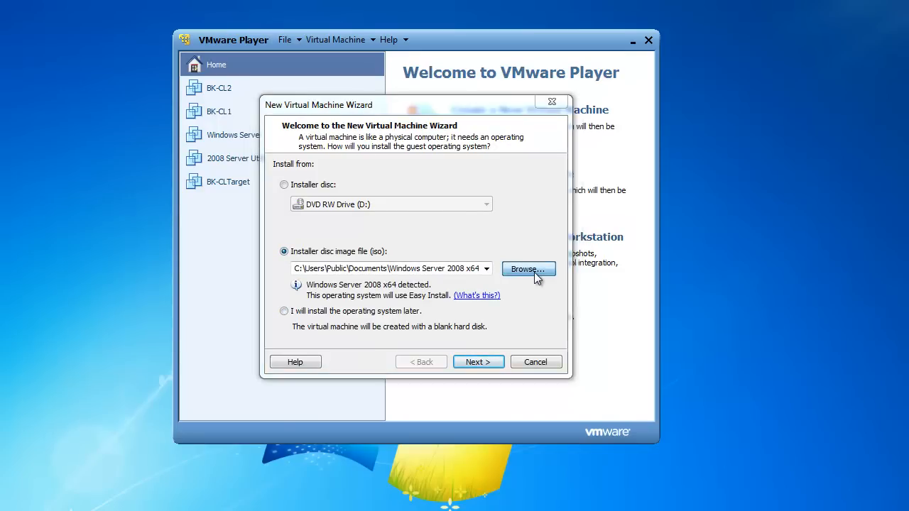
left_click(528, 269)
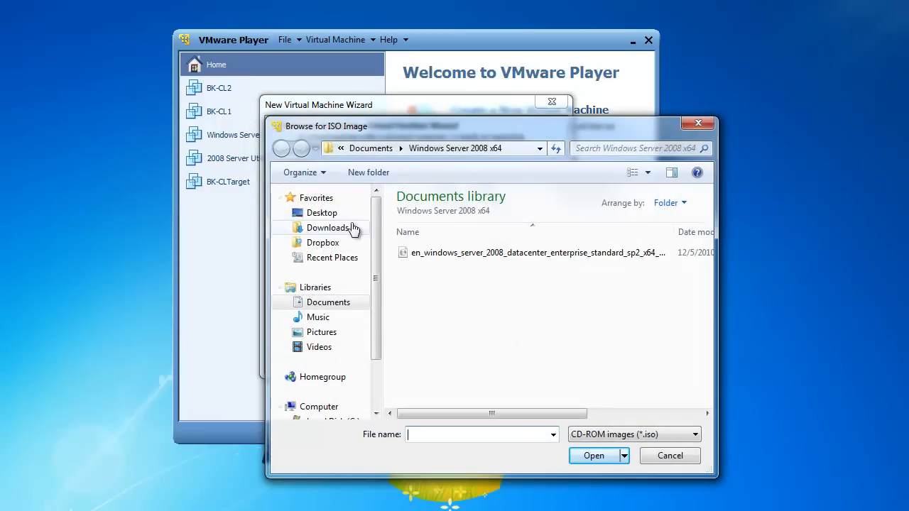
left_click(328, 302)
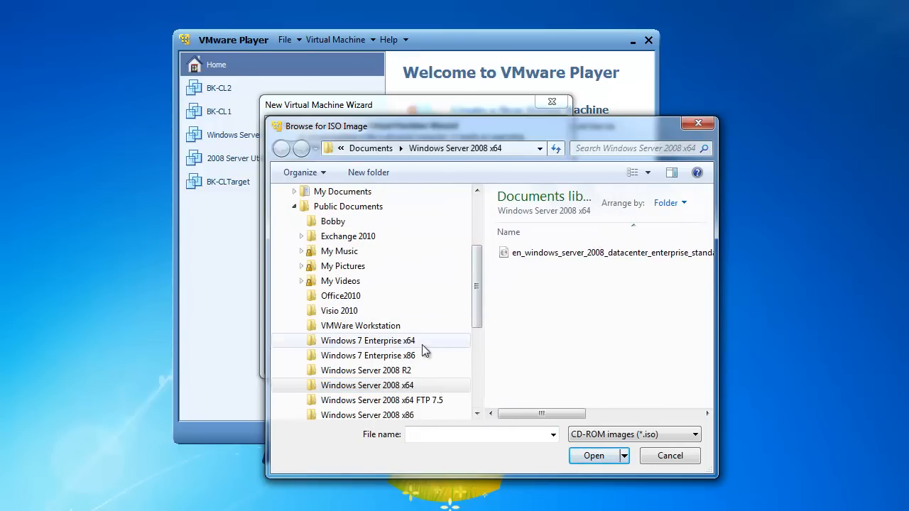
double_click(366, 370)
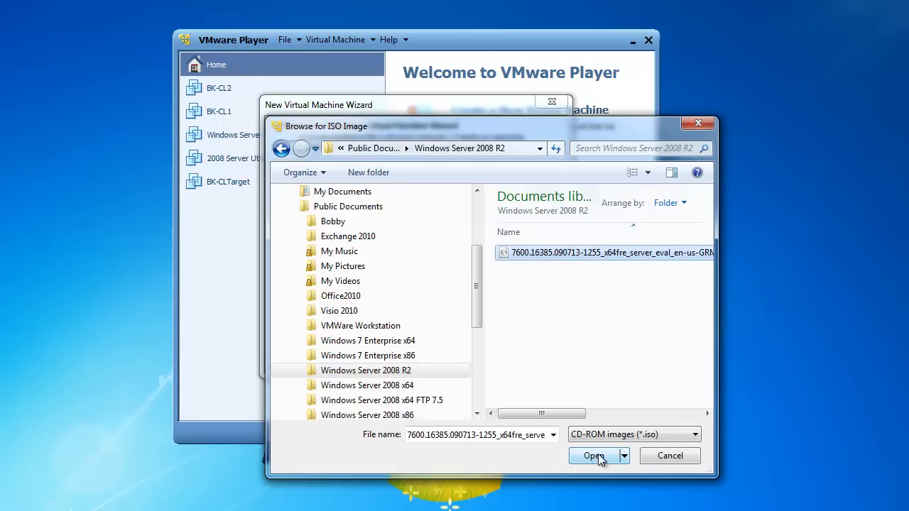
left_click(594, 456)
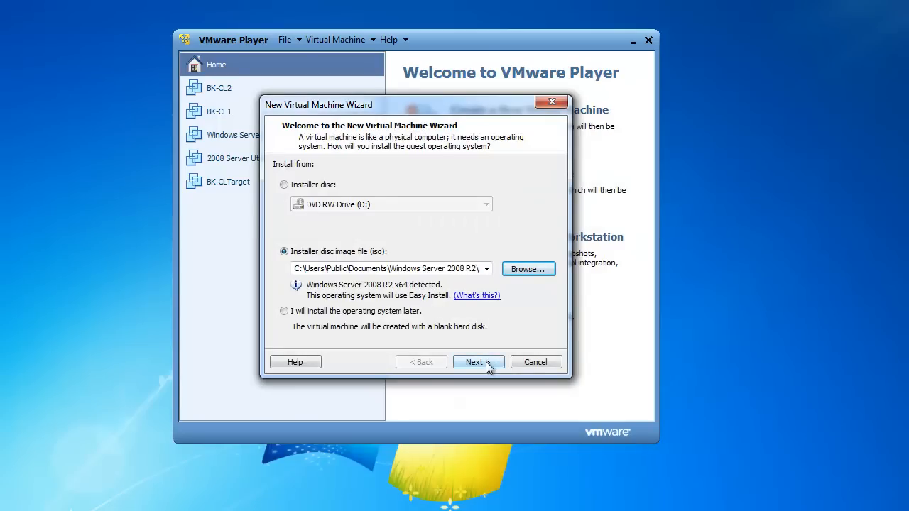
Choose Windows Server 2008 R2 Enterprise and set the full name to EX01.
left_click(474, 362)
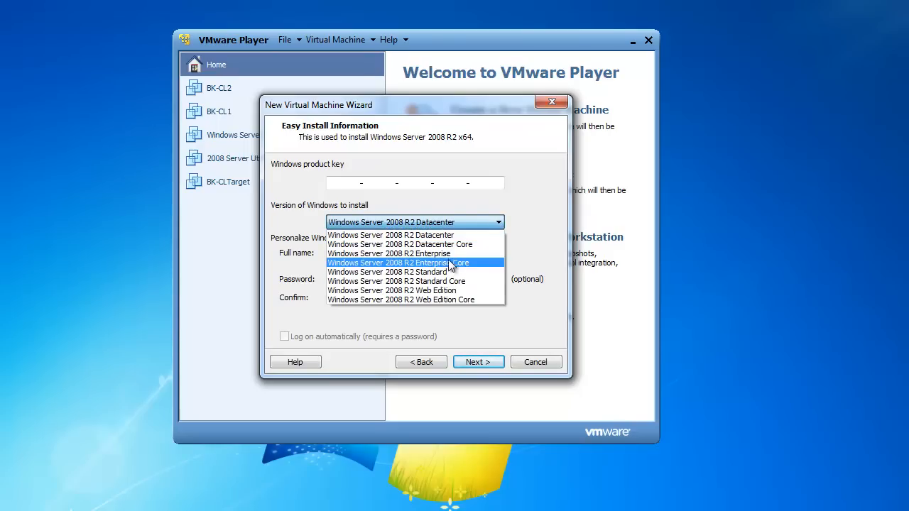
left_click(388, 253)
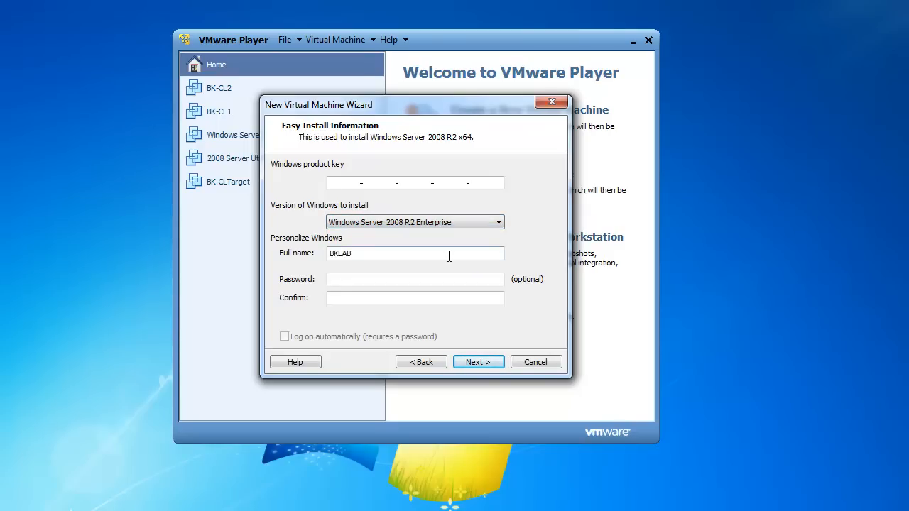
mouse_move(384, 253)
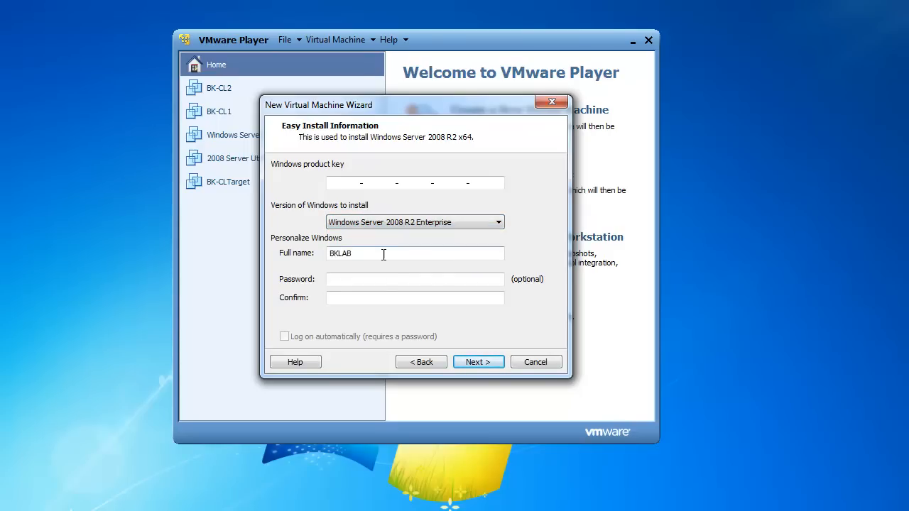
double_click(340, 254)
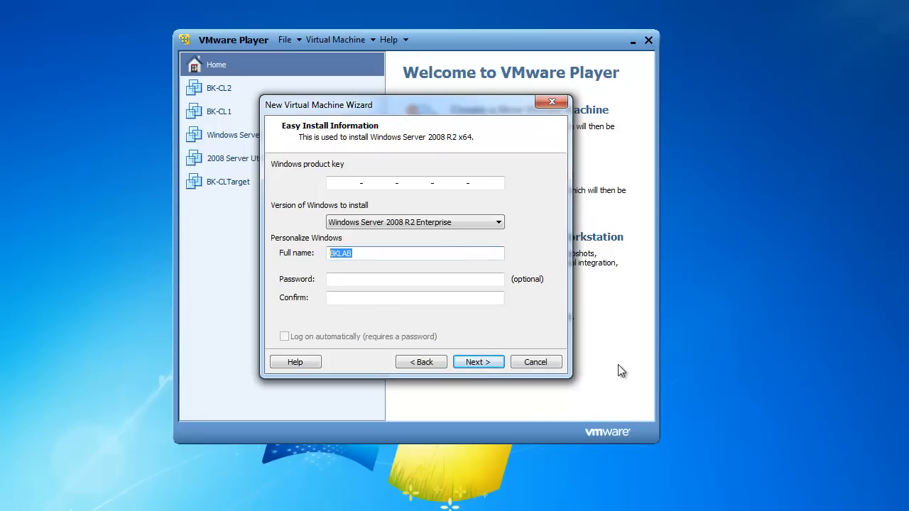
type("EX")
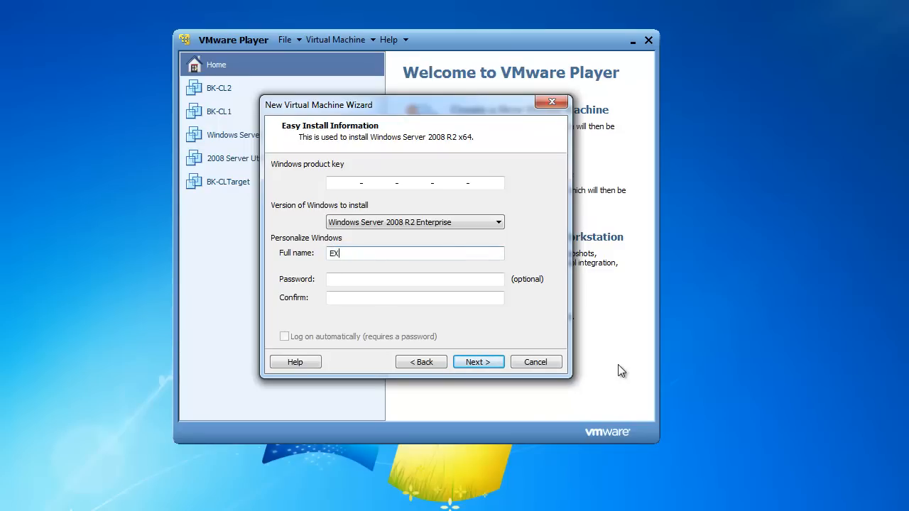
type("01")
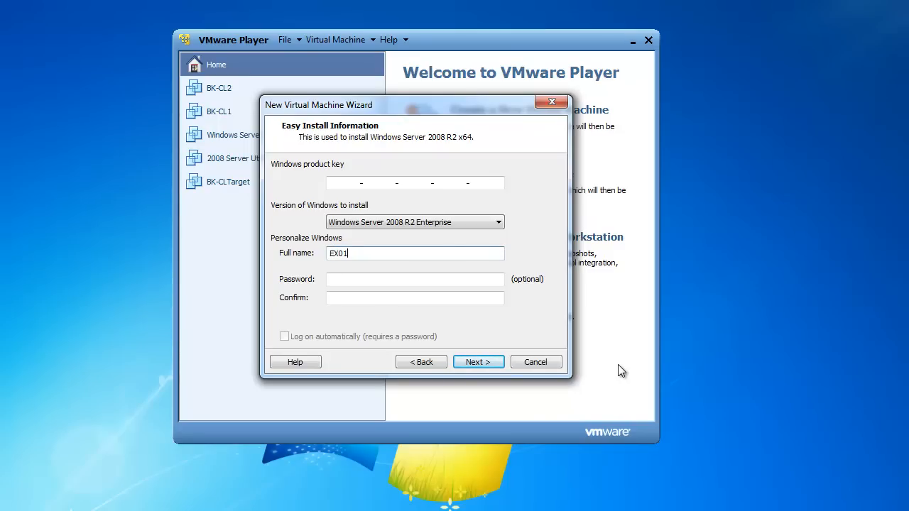
Enter the administrator password and continue without a product key.
left_click(415, 279)
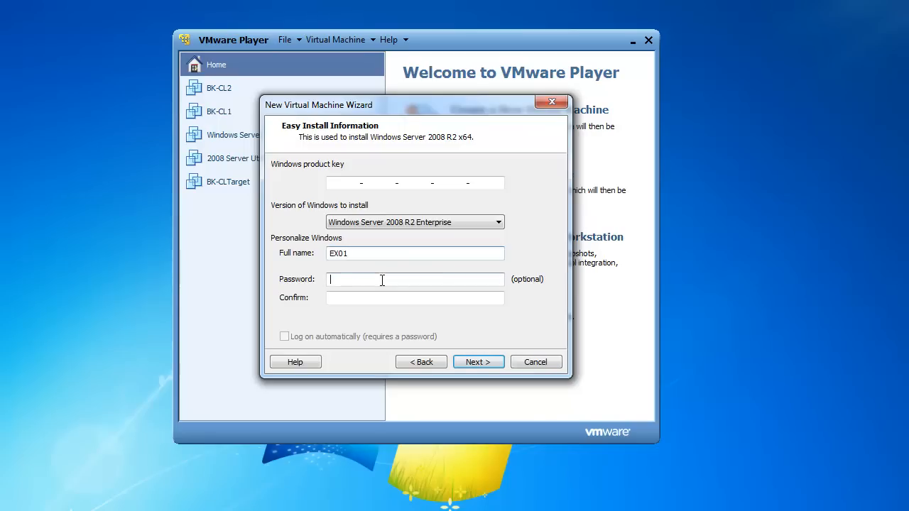
type("•")
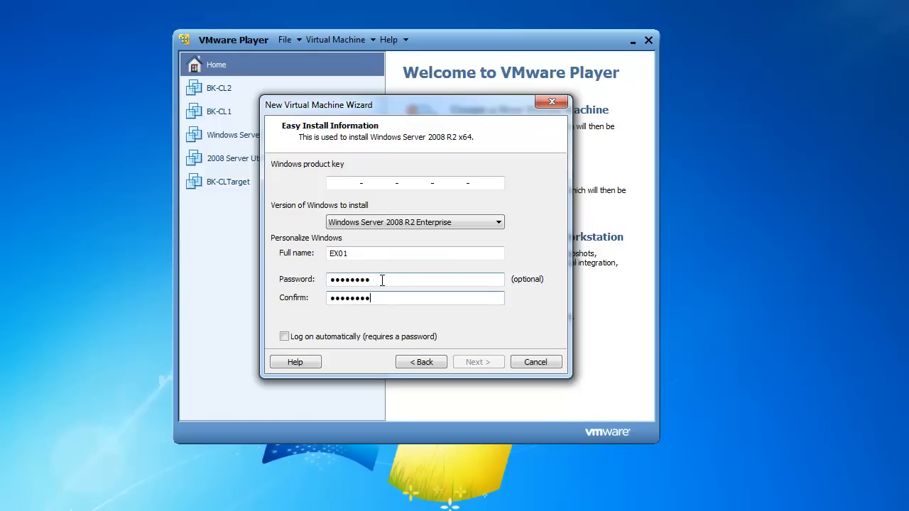
left_click(478, 361)
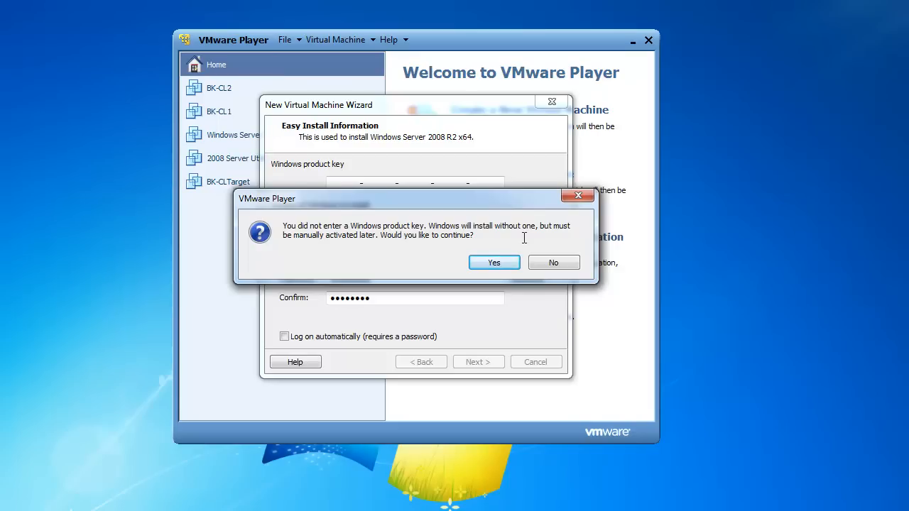
left_click(494, 262)
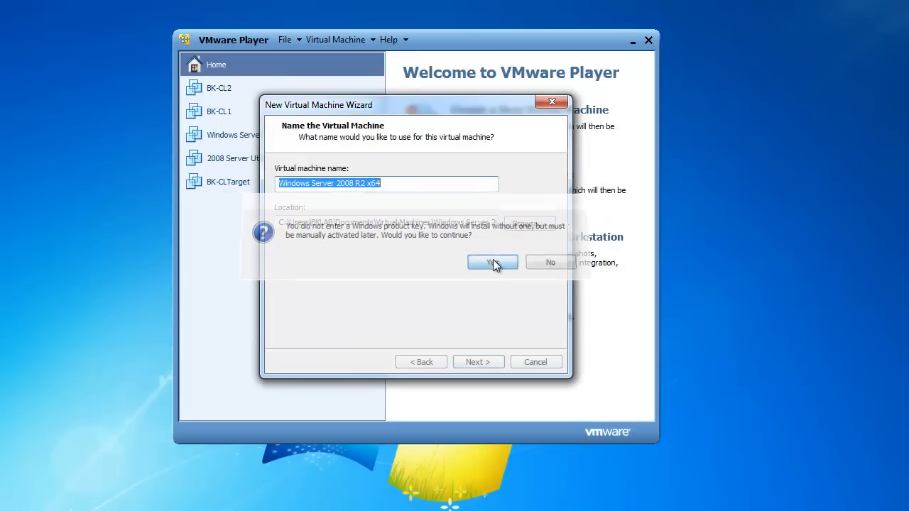
Keep the default VM name and store the 40 GB disk as one file.
left_click(493, 262)
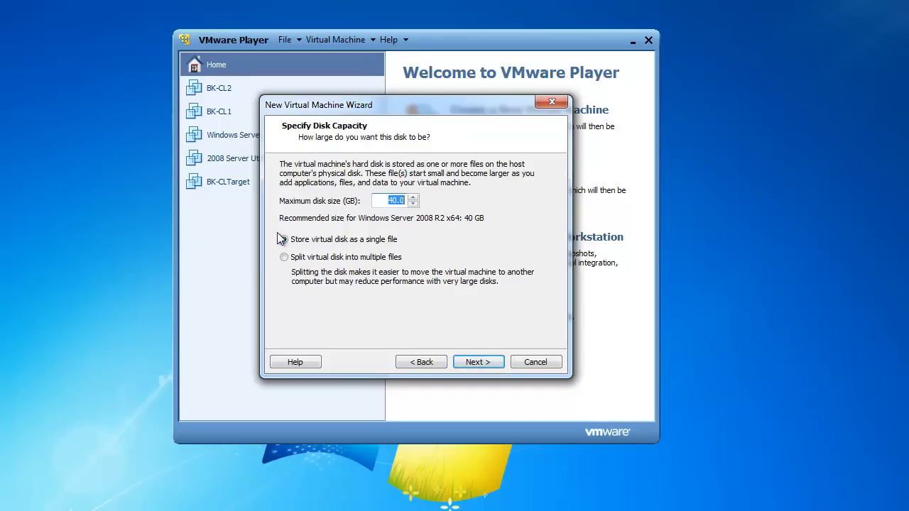
left_click(284, 239)
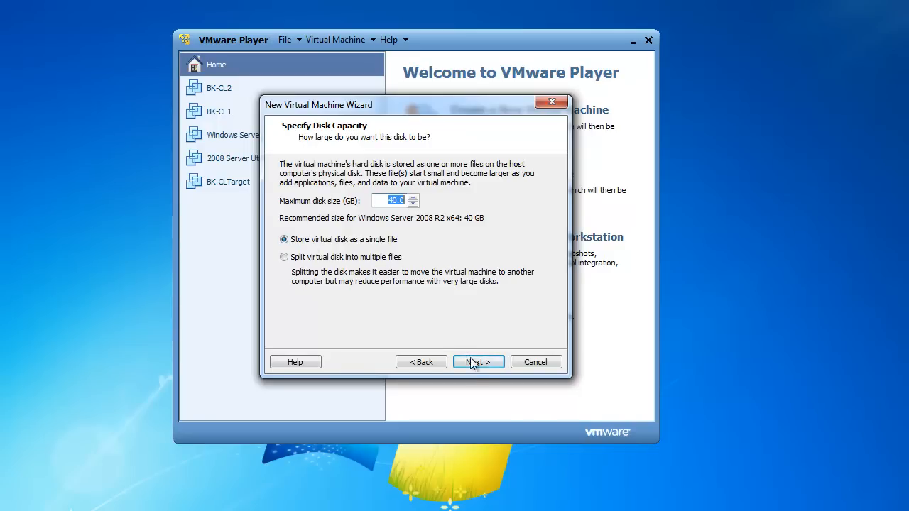
left_click(478, 363)
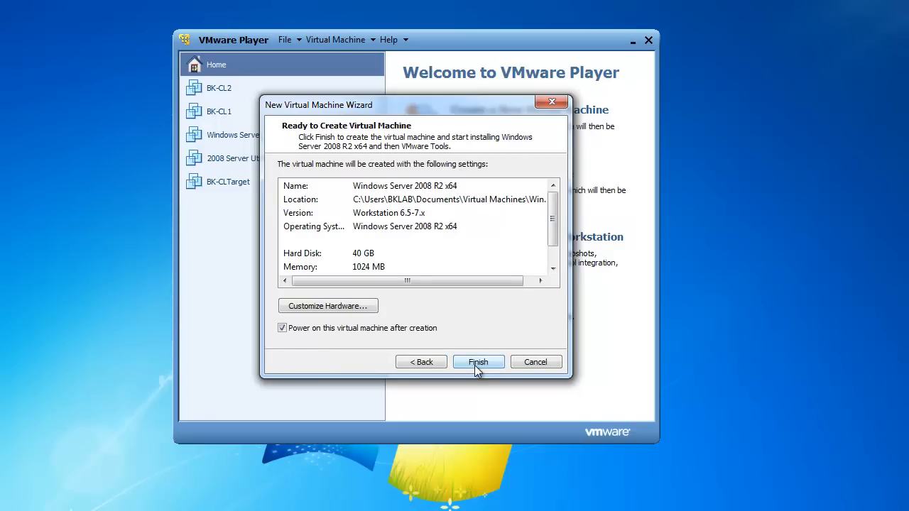
mouse_move(478, 302)
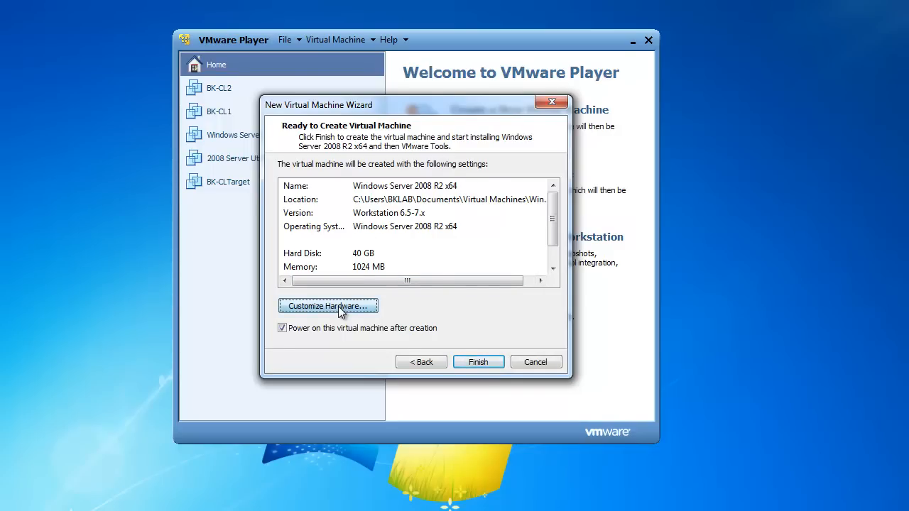
Set memory to 2048 MB and the network adapter to Host-only.
left_click(329, 306)
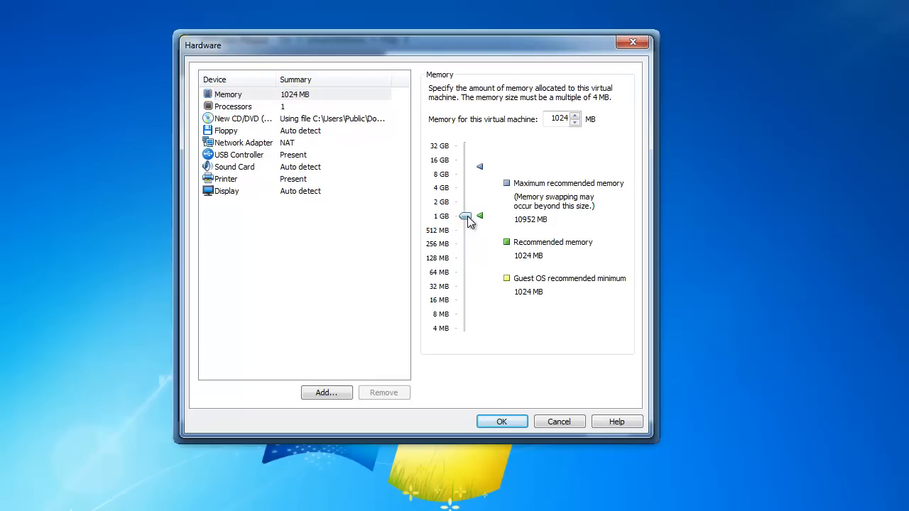
left_click_drag(465, 217, 465, 203)
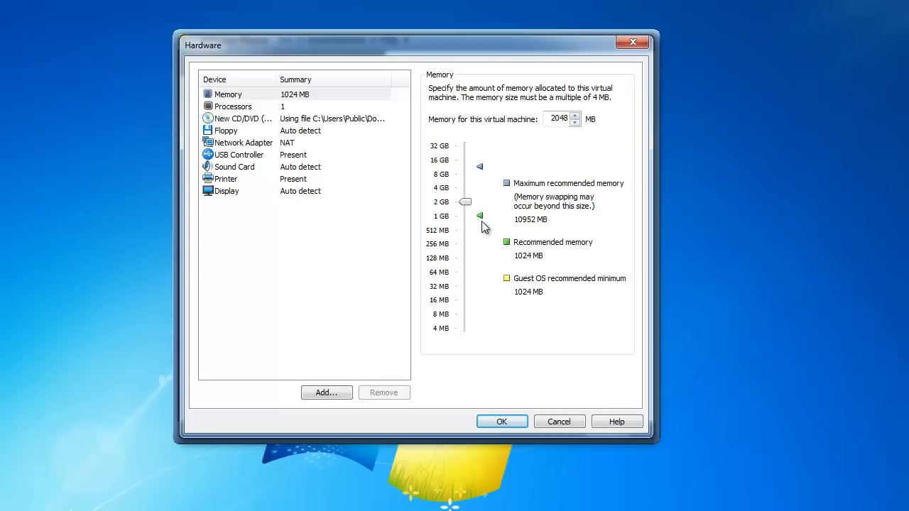
mouse_move(485, 234)
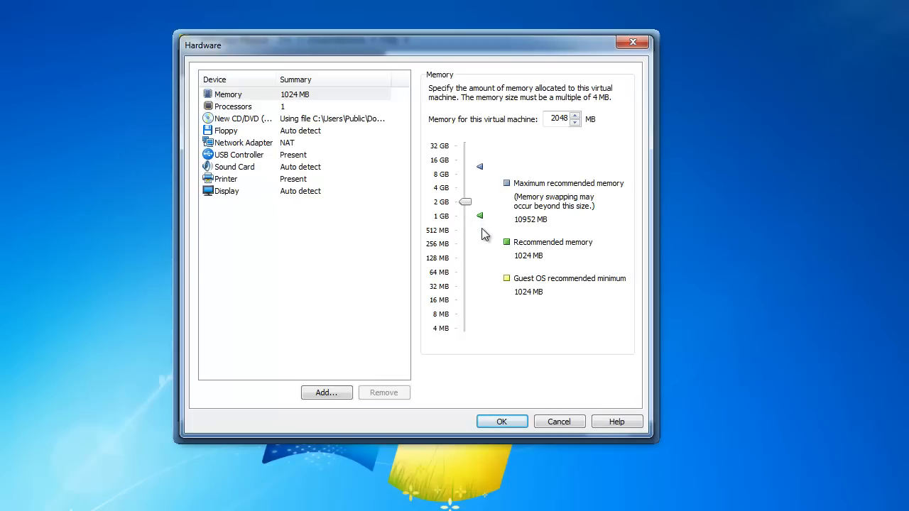
mouse_move(476, 226)
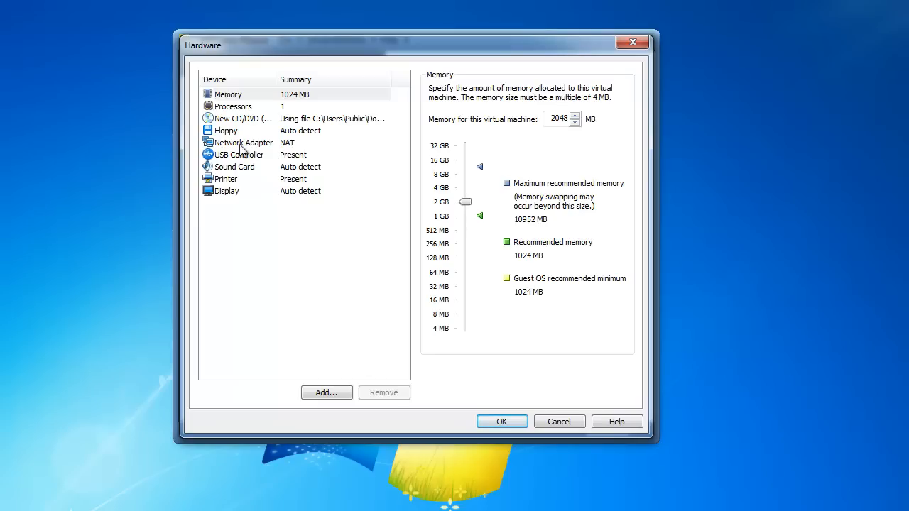
left_click(243, 143)
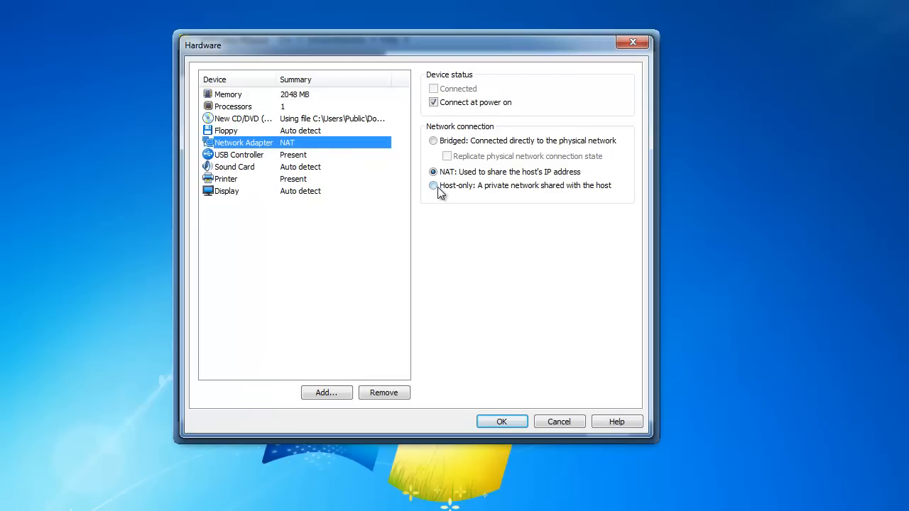
left_click(433, 185)
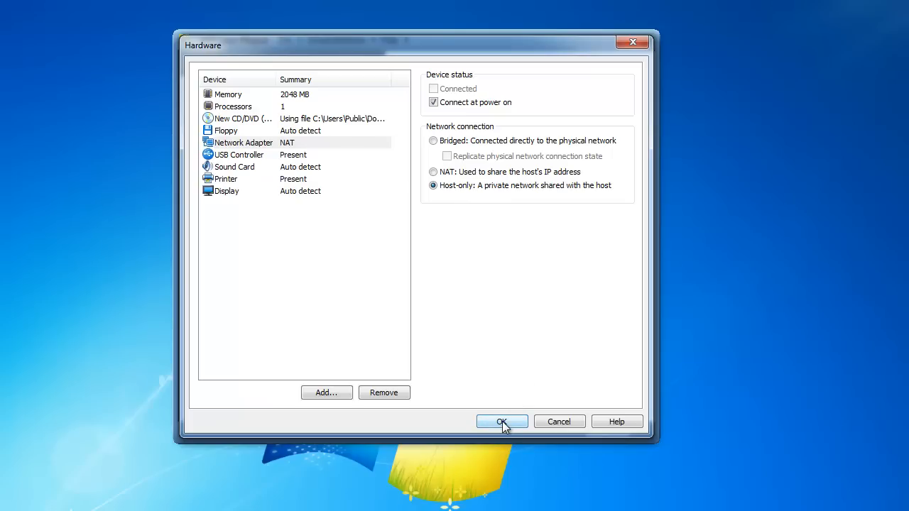
Confirm the hardware changes and finish the wizard so Easy Install starts.
left_click(502, 421)
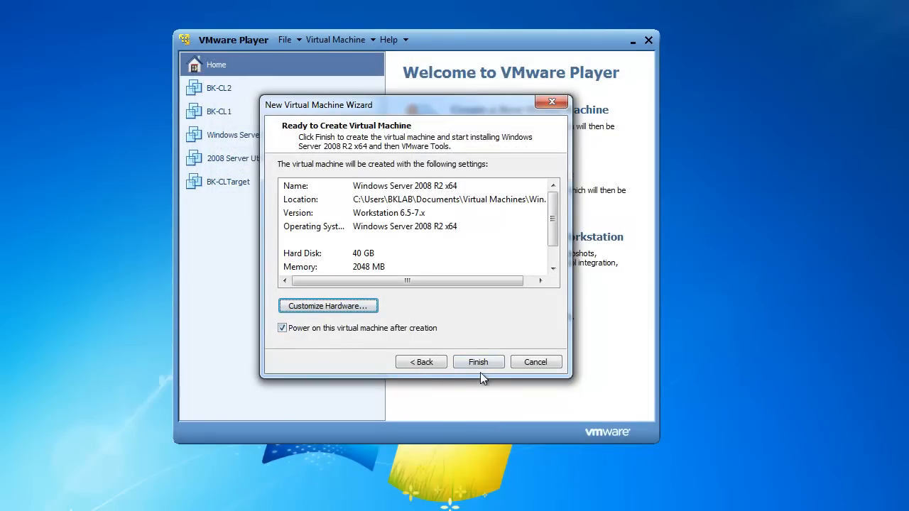
left_click(478, 361)
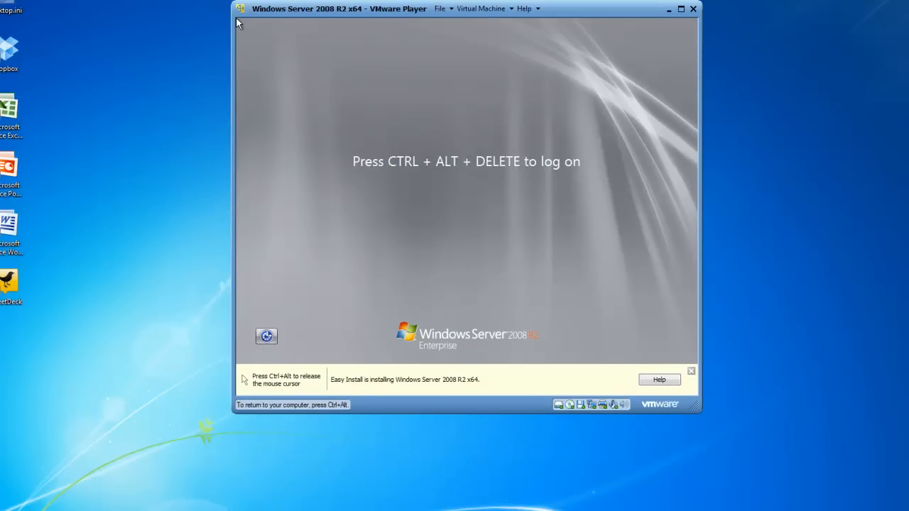
mouse_move(467, 54)
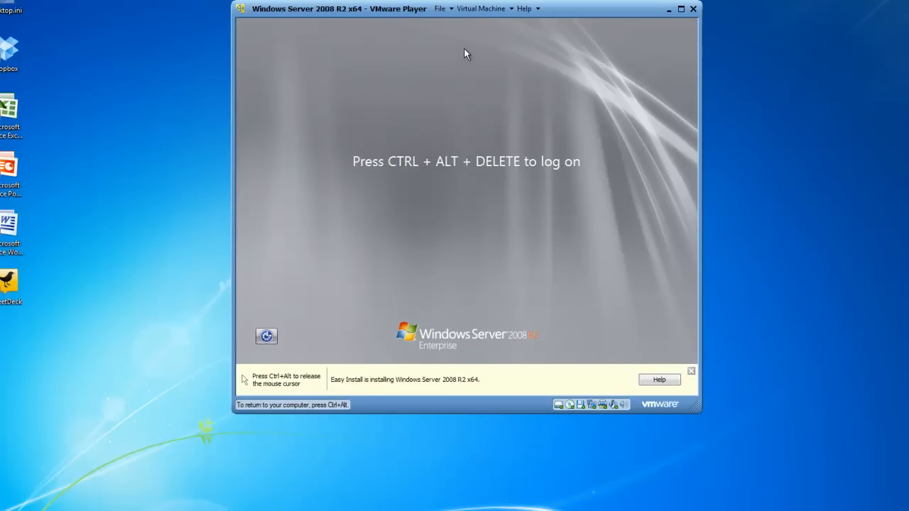
Send Ctrl+Alt+Del to the guest and log on as Administrator.
left_click(484, 8)
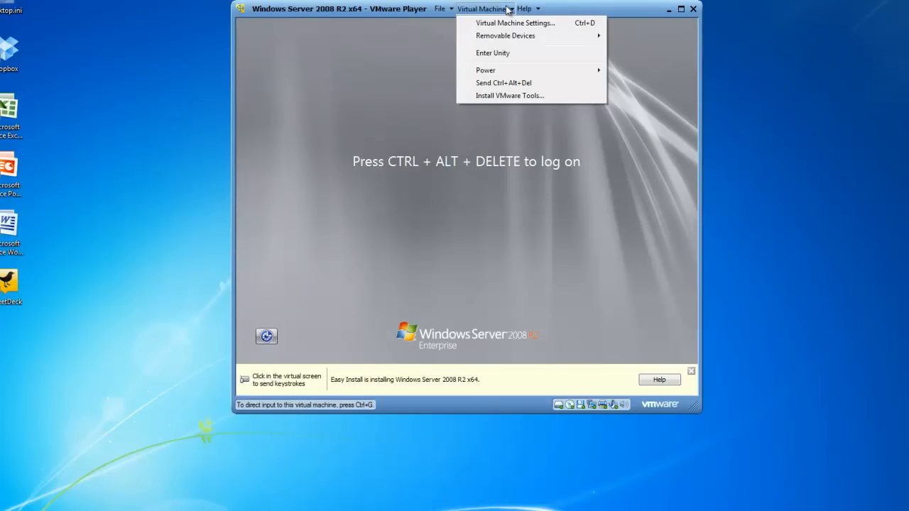
mouse_move(503, 82)
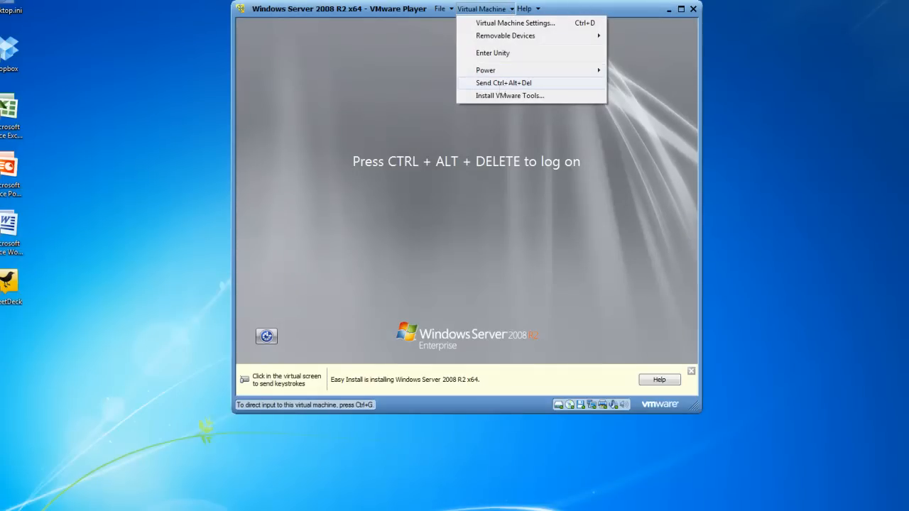
left_click(504, 83)
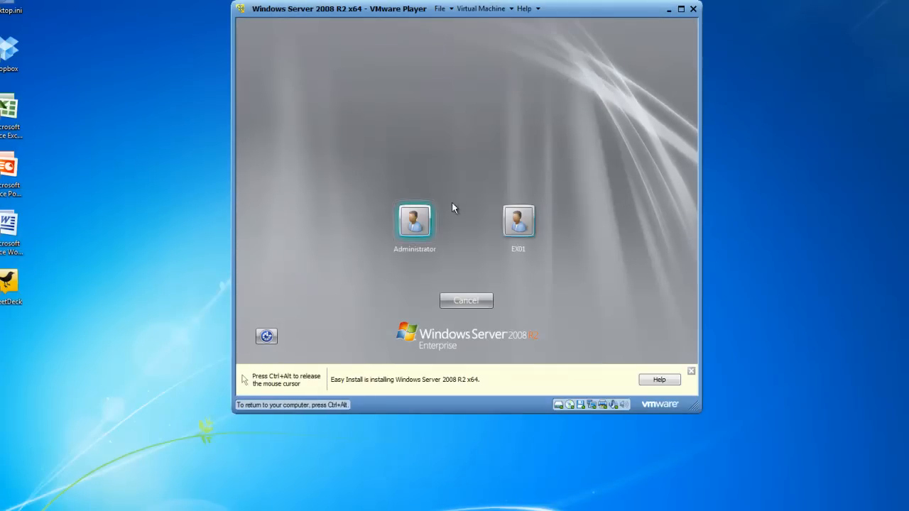
left_click(518, 220)
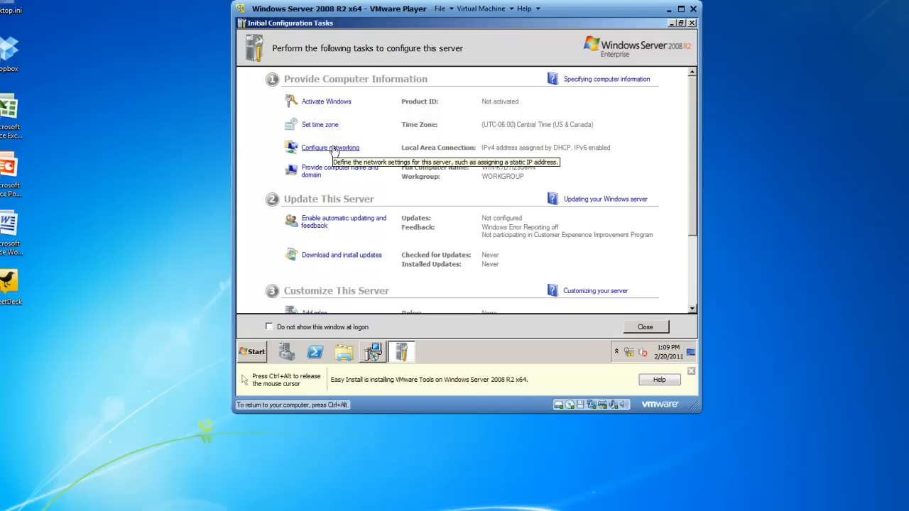
Set Local Area Connection IPv4 to static 10.10.10.10, mask 255.255.255.0.
left_click(330, 148)
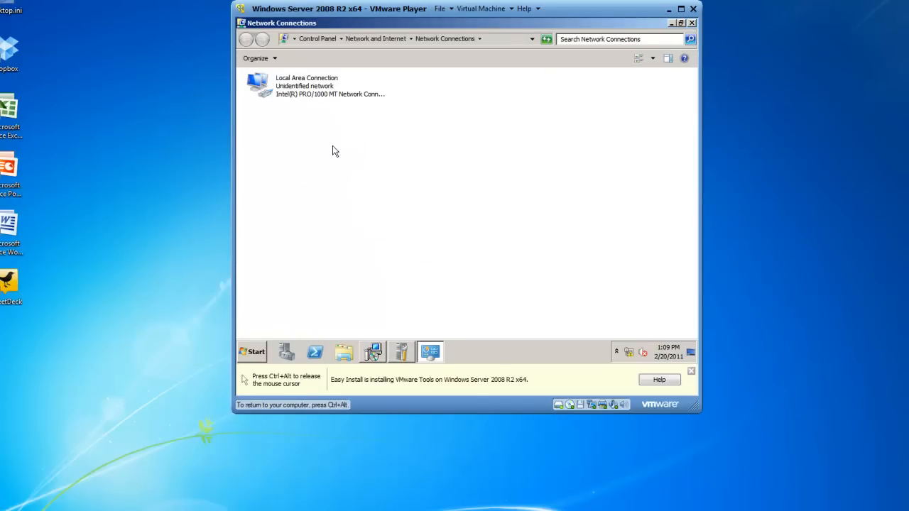
right_click(316, 85)
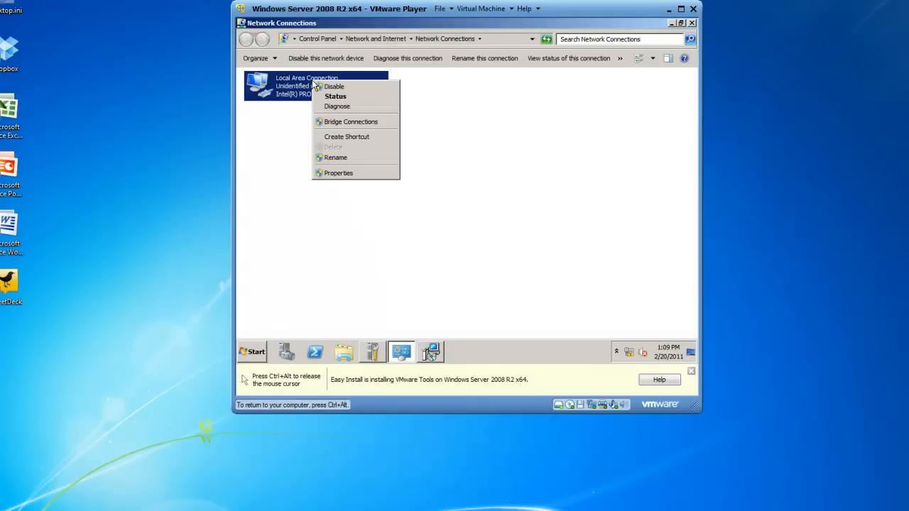
left_click(364, 179)
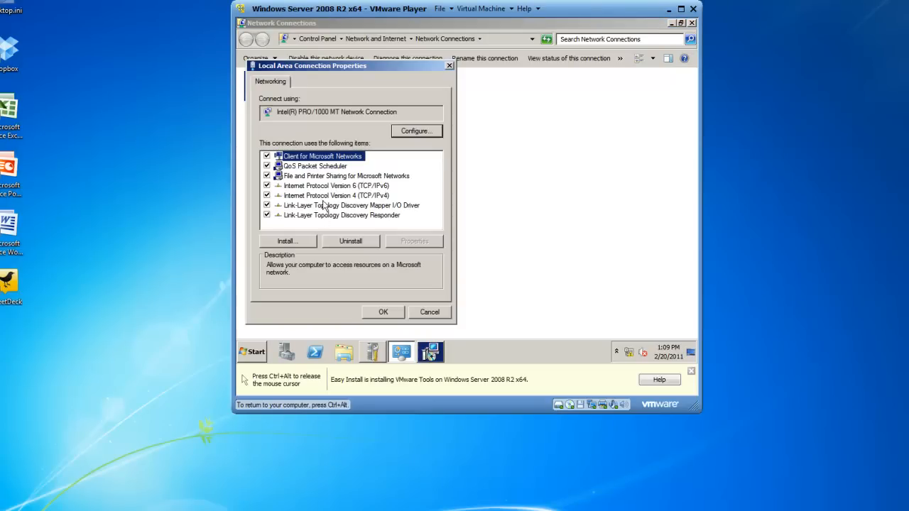
left_click(336, 196)
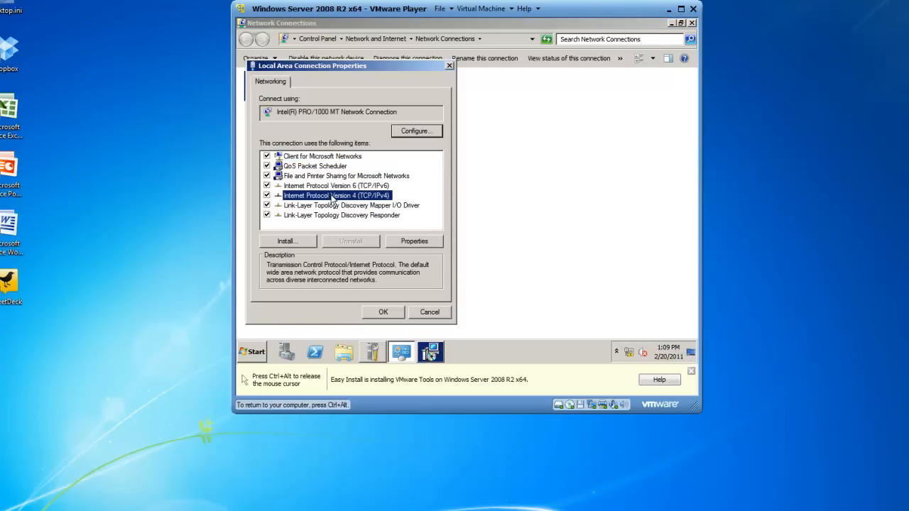
left_click(414, 241)
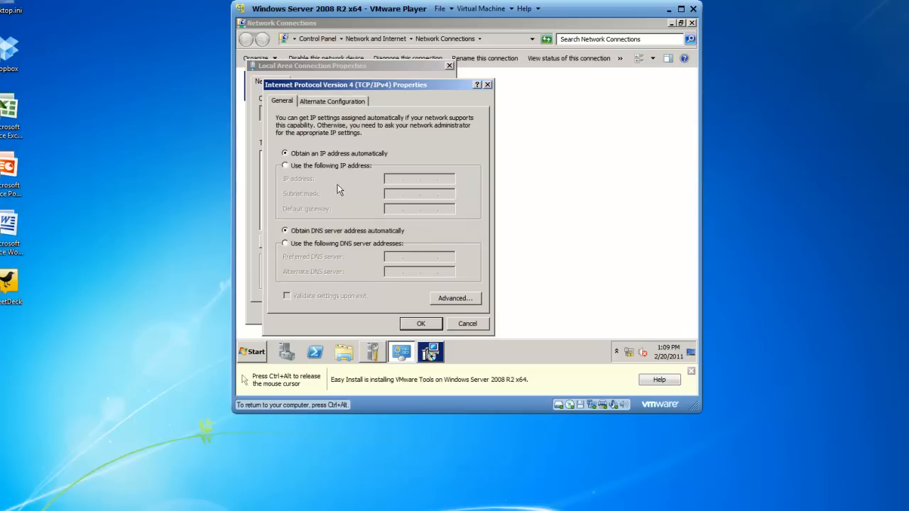
left_click(285, 165)
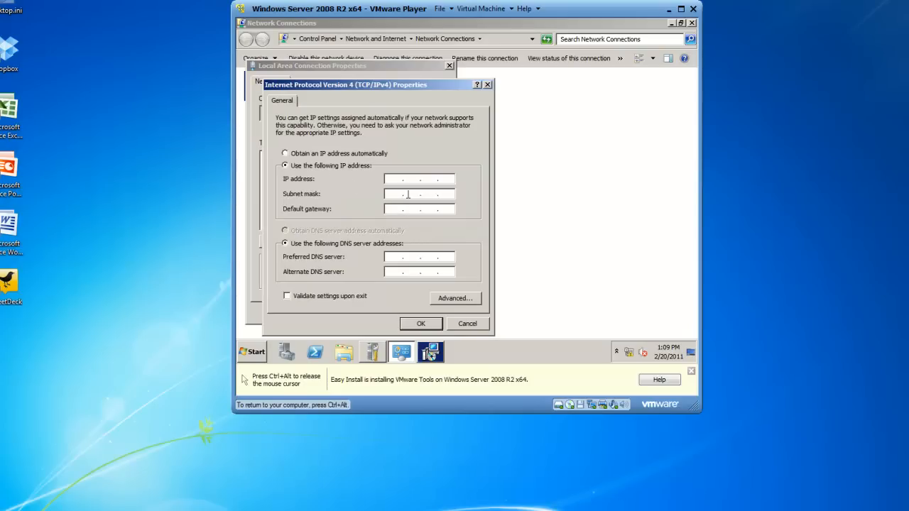
type("10 . 10 . 10 . 10")
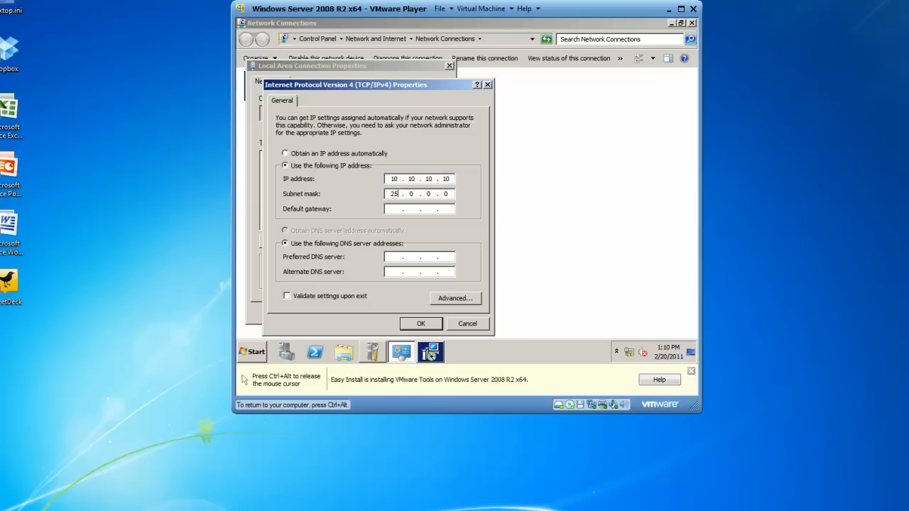
type("55.255.255.0")
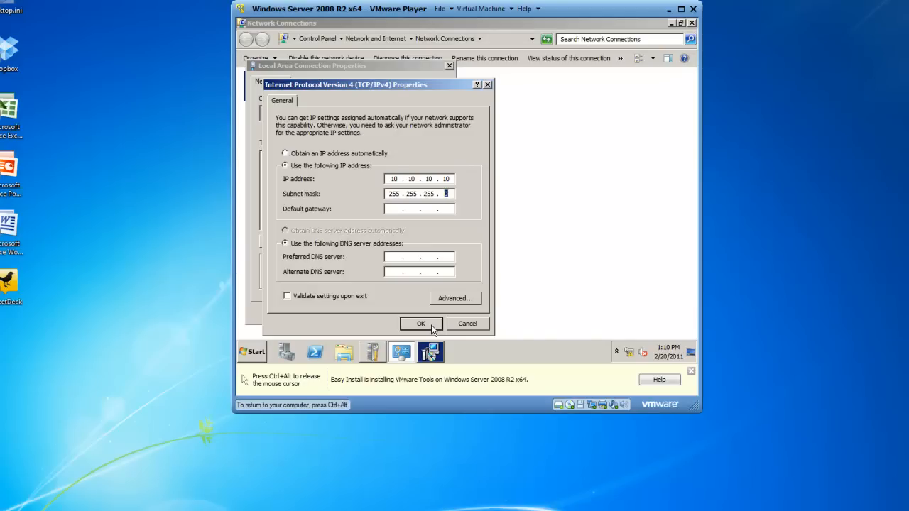
left_click(421, 324)
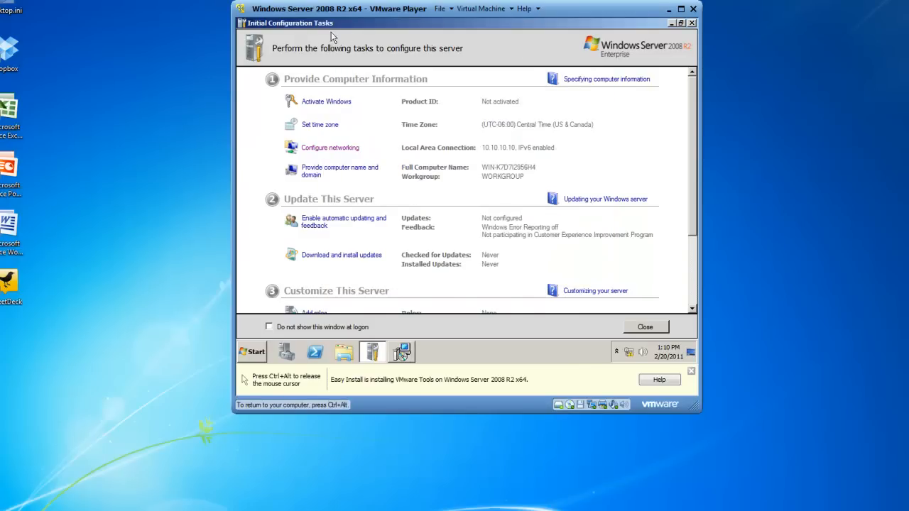
mouse_move(460, 71)
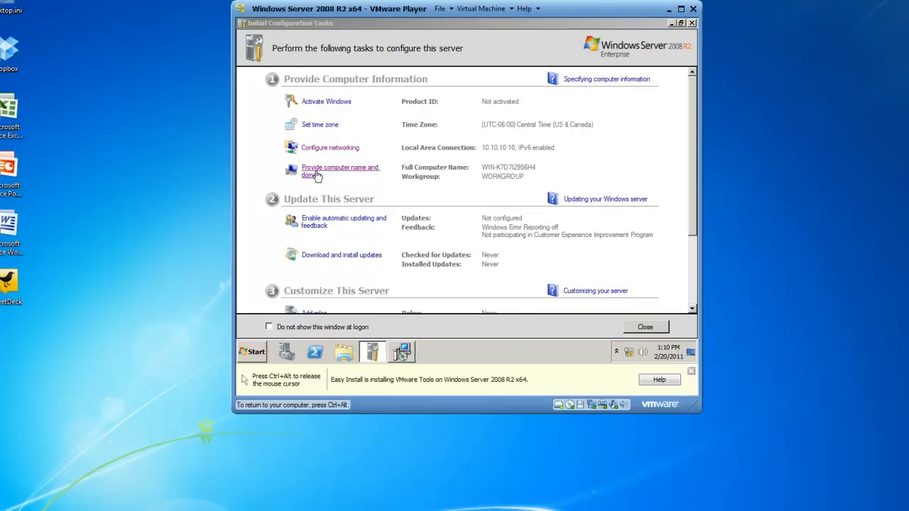
Change the computer name to EX01 in the computer name settings.
left_click(341, 171)
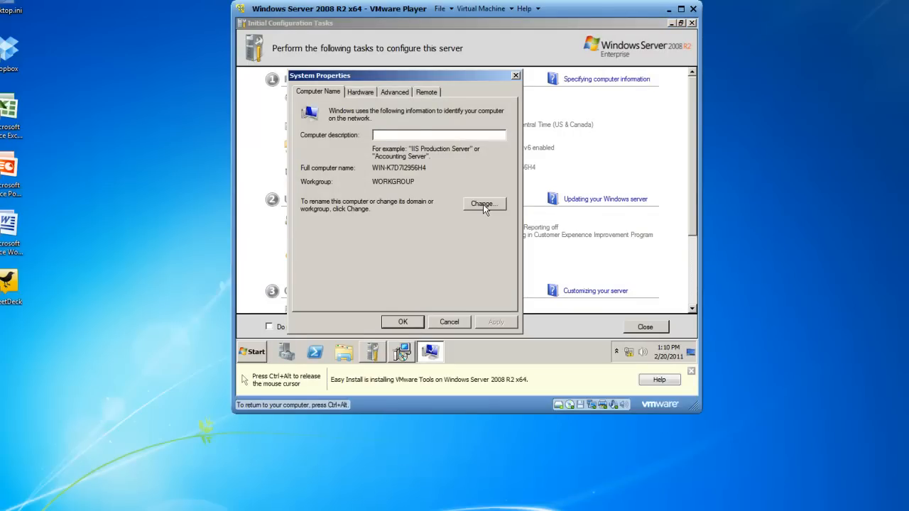
left_click(484, 204)
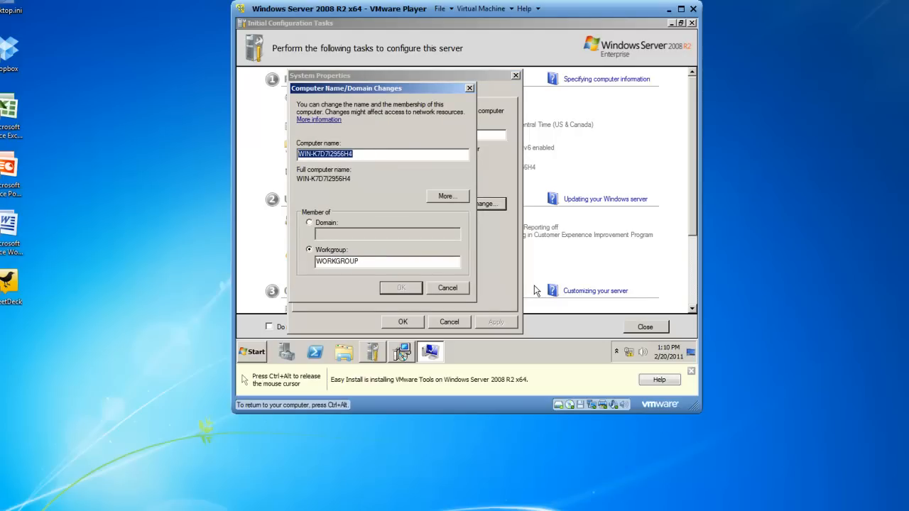
type("EX")
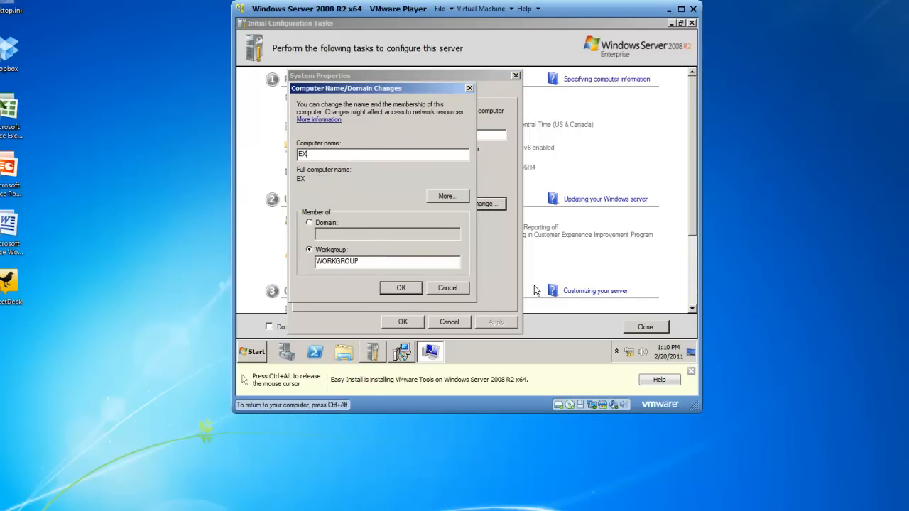
type("01")
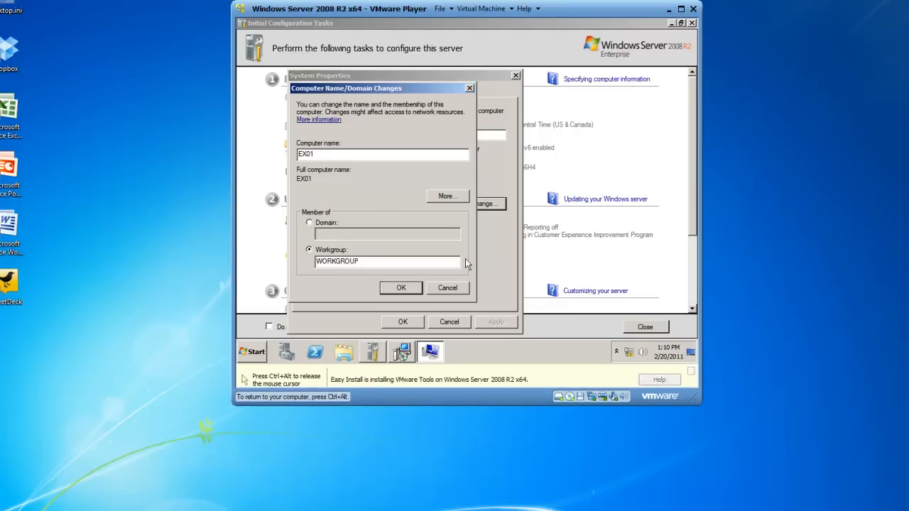
left_click(401, 288)
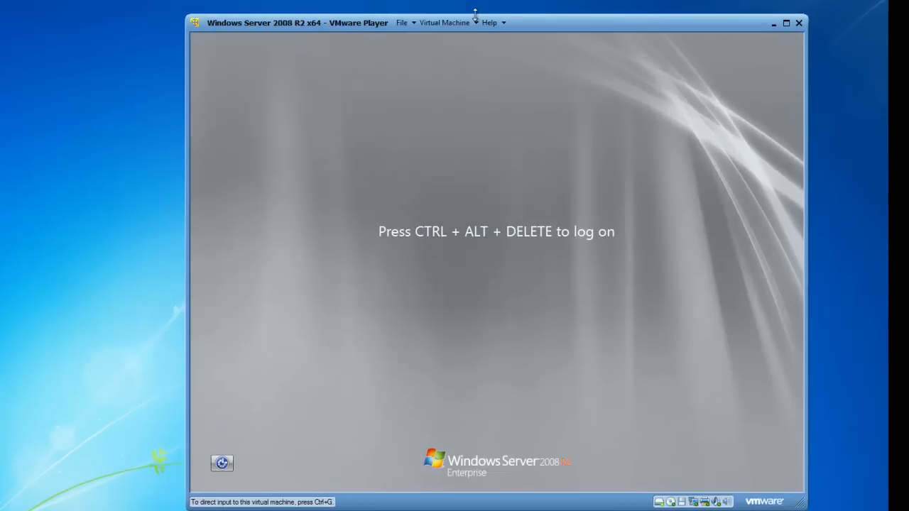
key("ctrl+alt+delete")
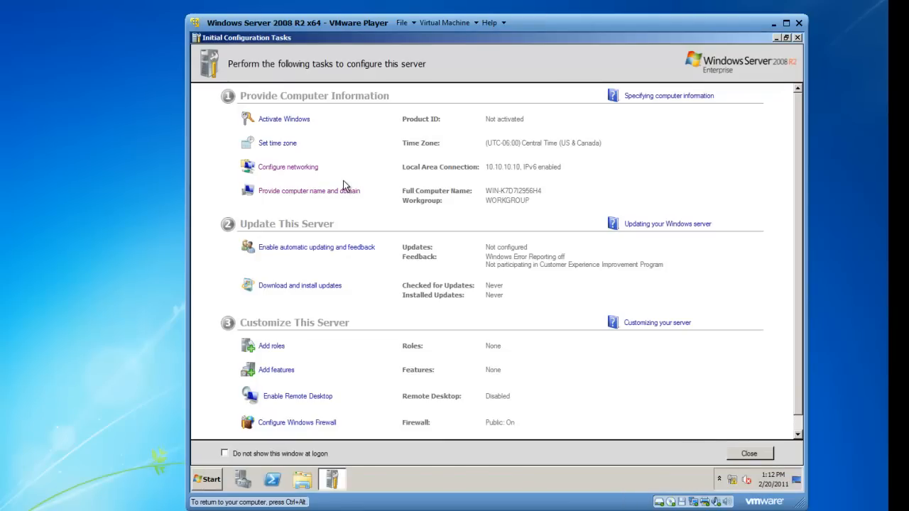
mouse_move(477, 186)
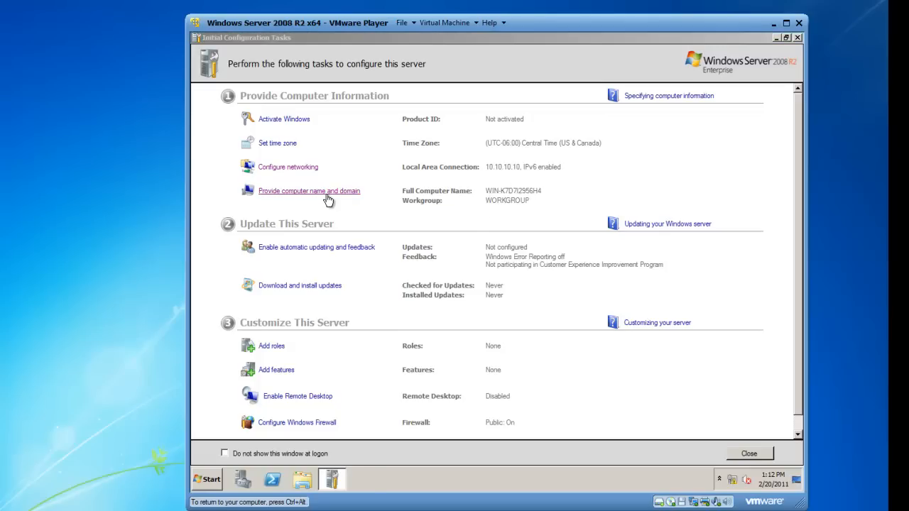
Enter EX01 as the computer name, confirm, and choose Restart Now.
left_click(309, 190)
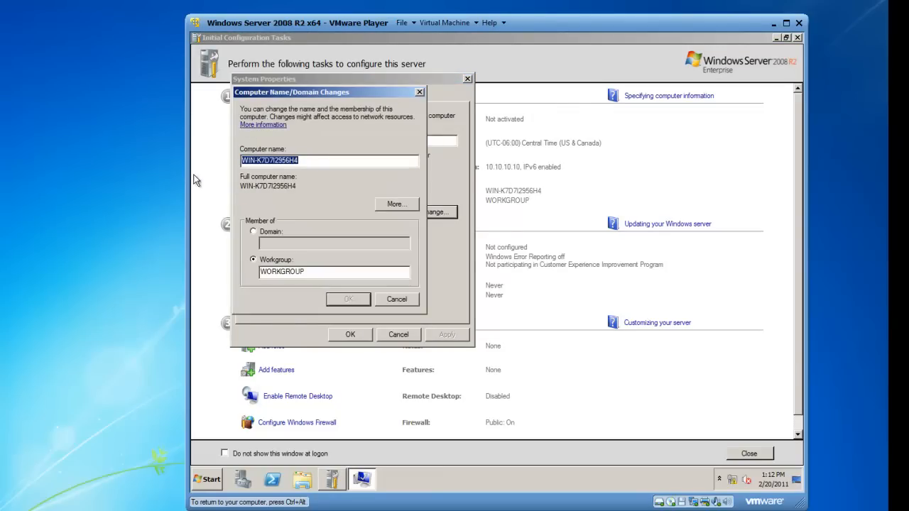
type("EX01")
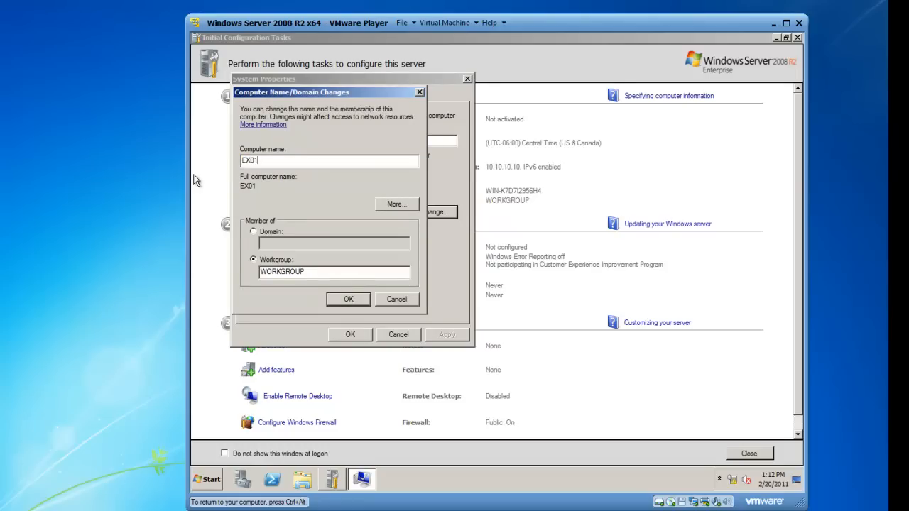
left_click(348, 298)
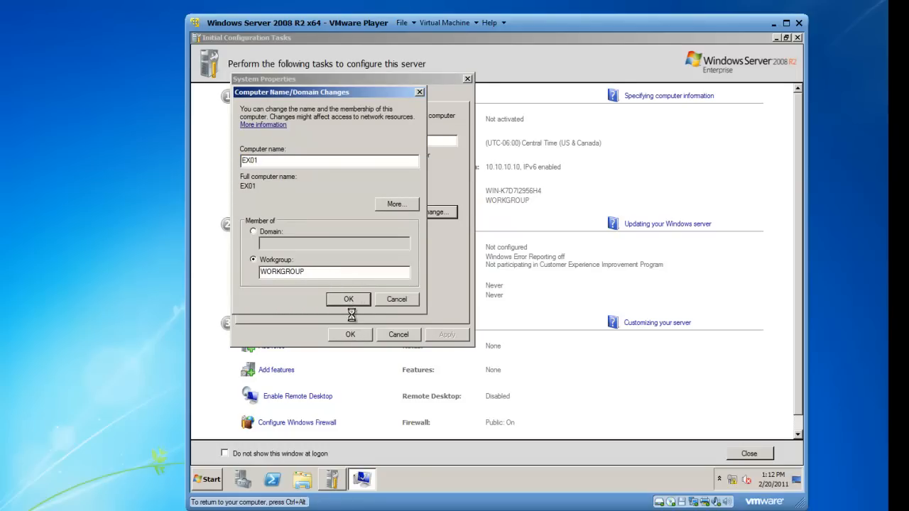
left_click(348, 298)
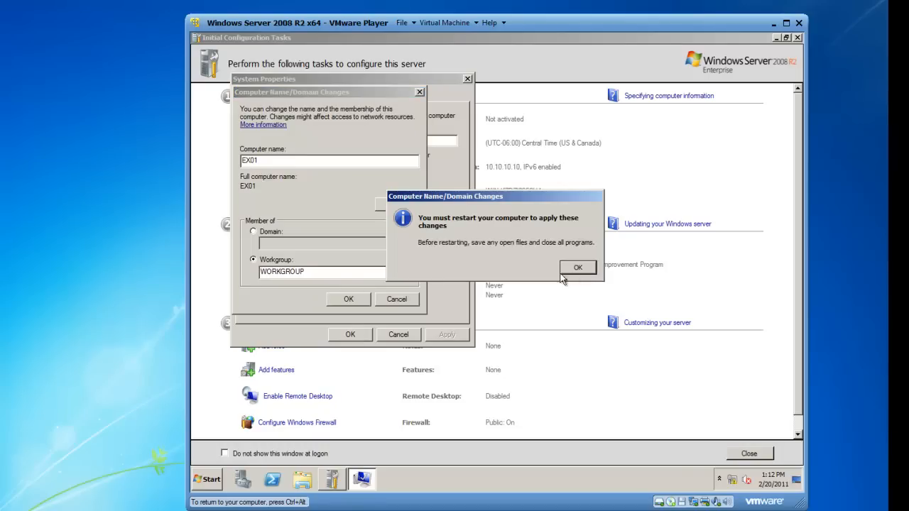
left_click(577, 267)
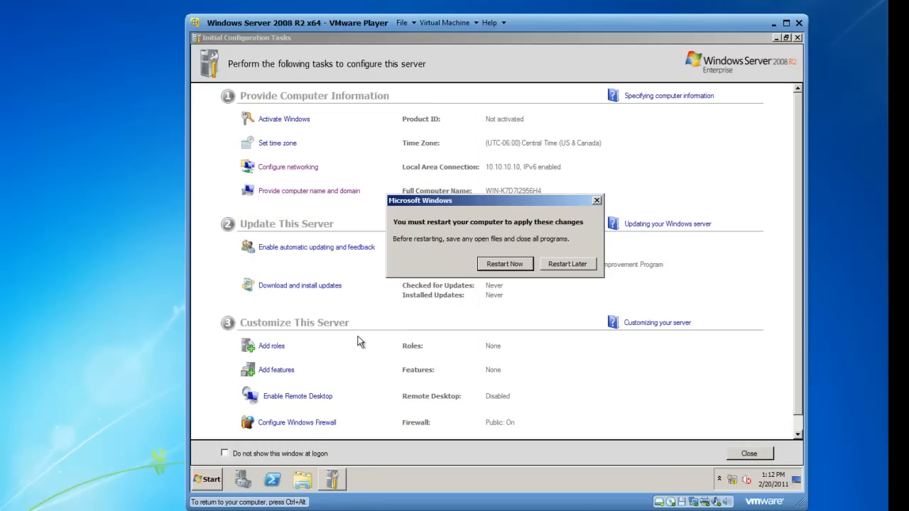
left_click(504, 263)
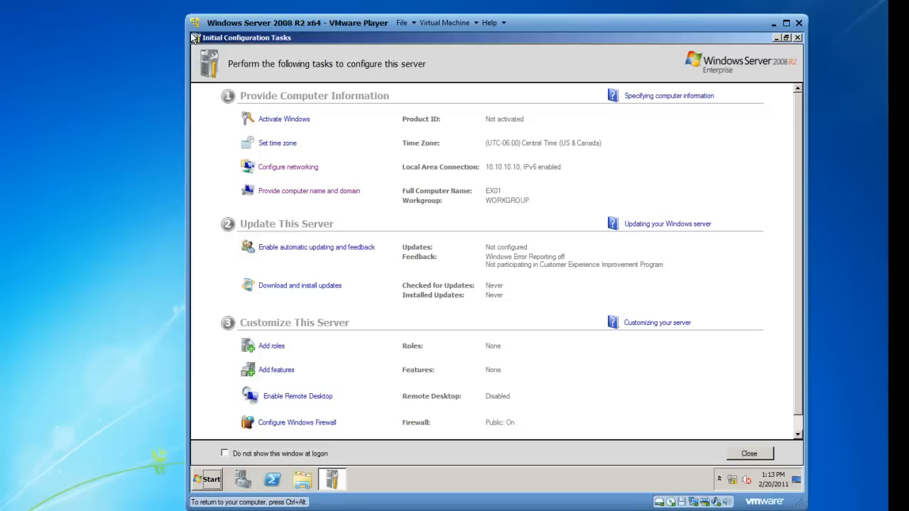
mouse_move(442, 128)
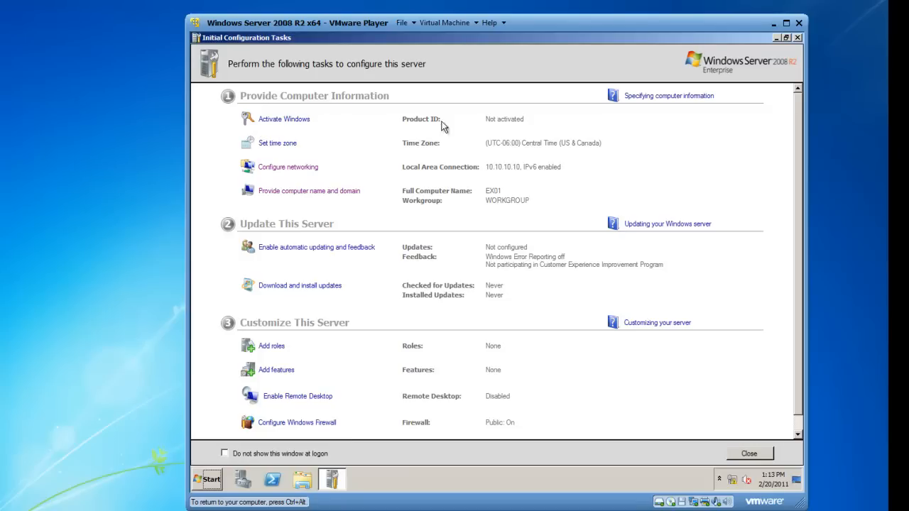
mouse_move(561, 135)
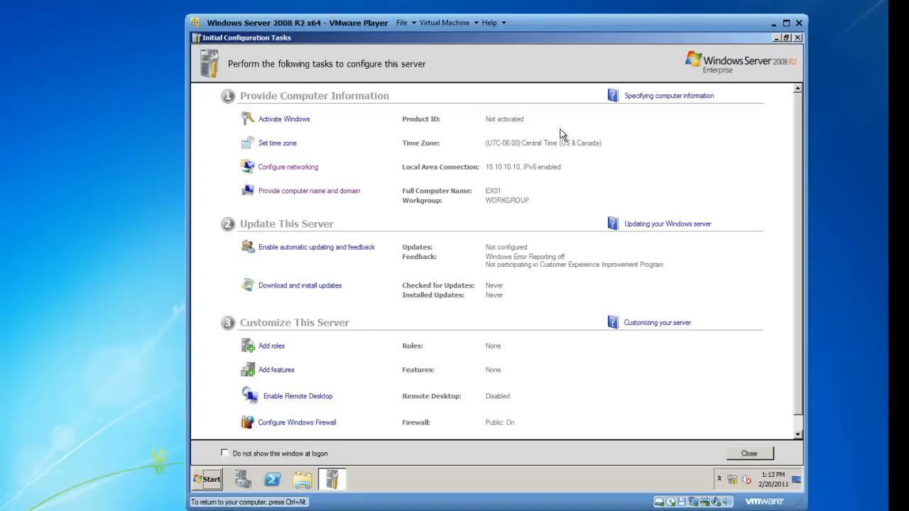
mouse_move(277, 143)
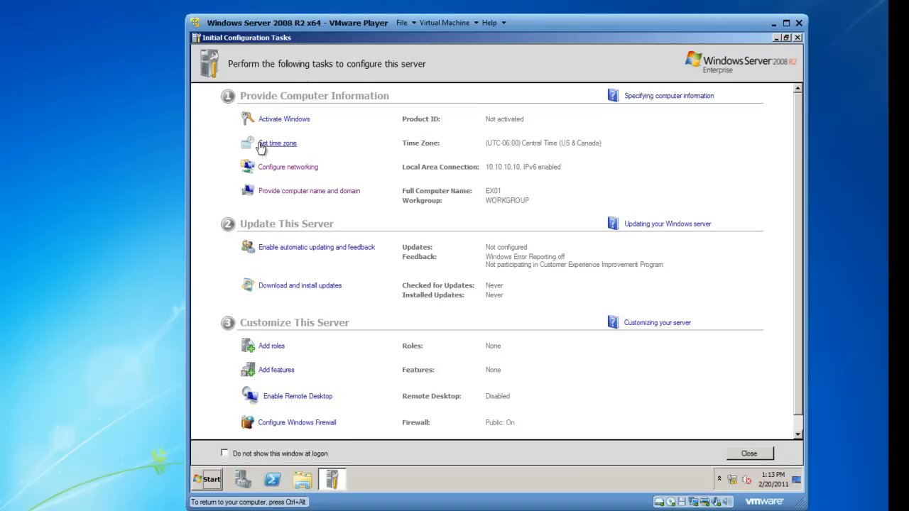
mouse_move(277, 142)
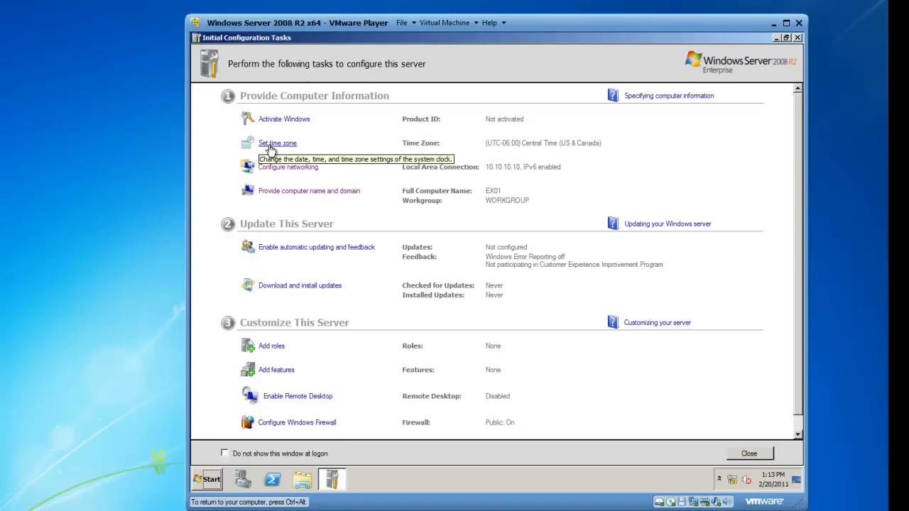
mouse_move(554, 157)
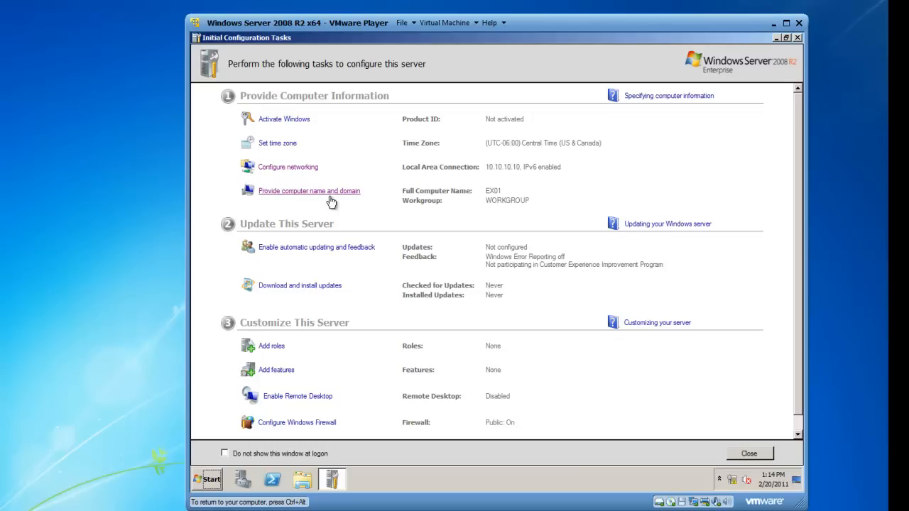
mouse_move(510, 204)
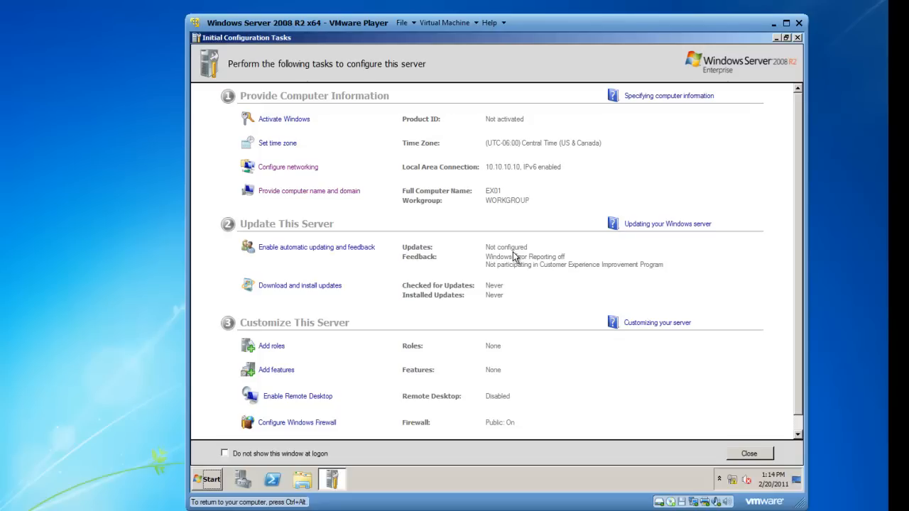
mouse_move(570, 259)
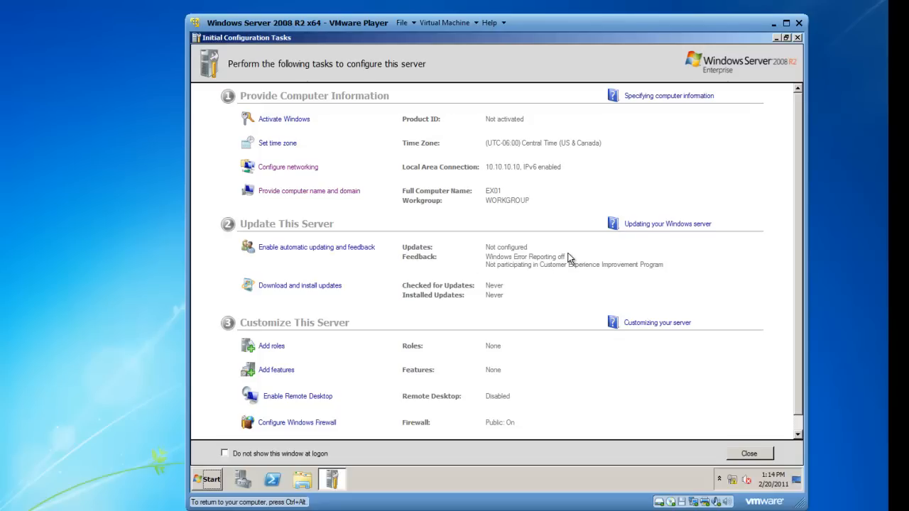
mouse_move(511, 297)
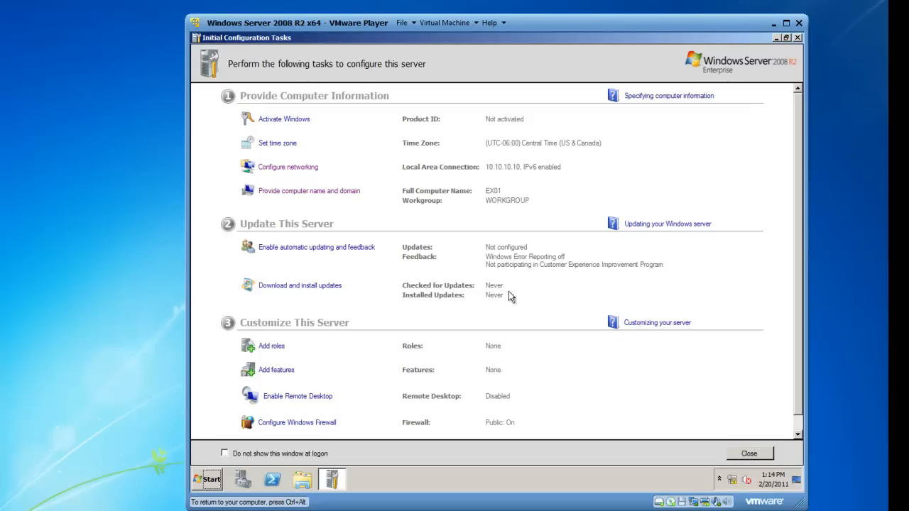
mouse_move(543, 298)
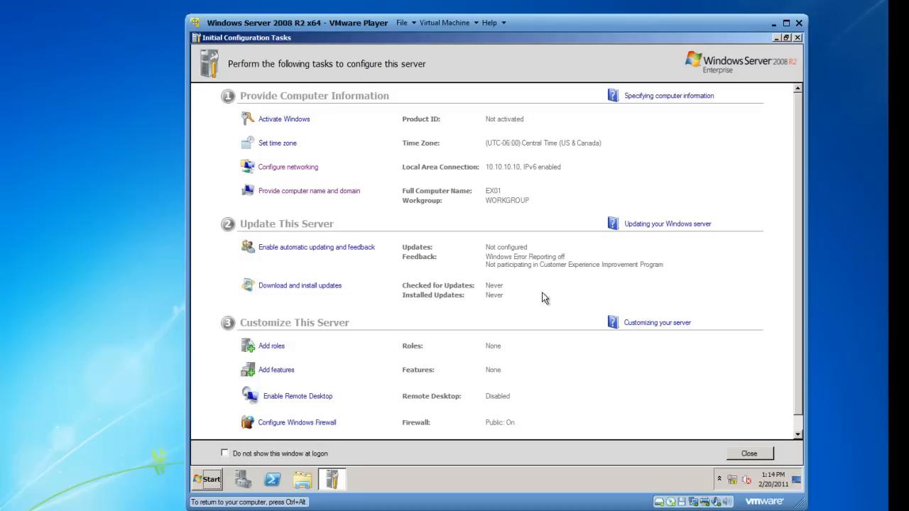
mouse_move(234, 311)
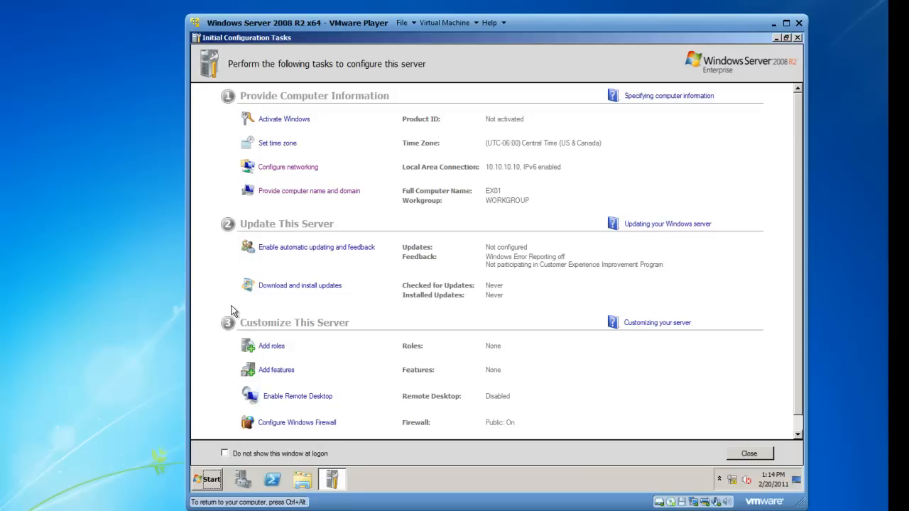
mouse_move(204, 453)
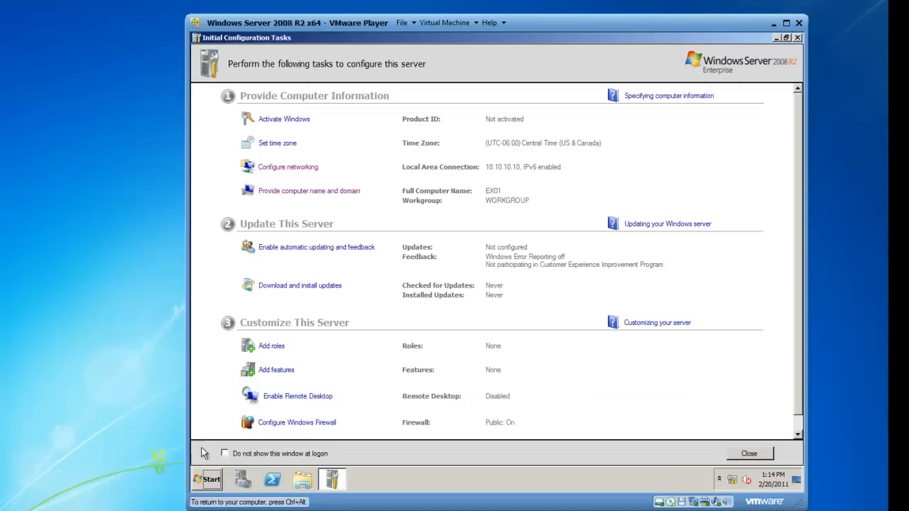
Tick 'Do not show this window at logon' and close Initial Configuration Tasks.
left_click(224, 453)
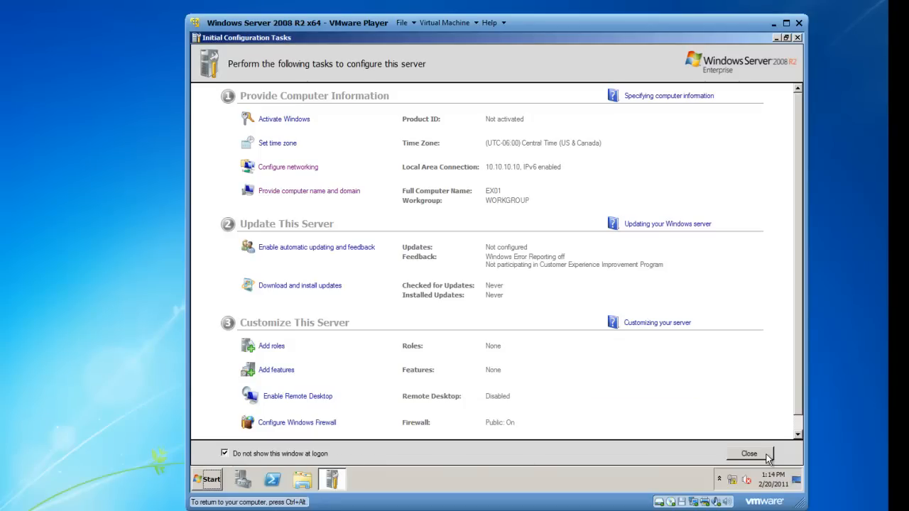
left_click(749, 454)
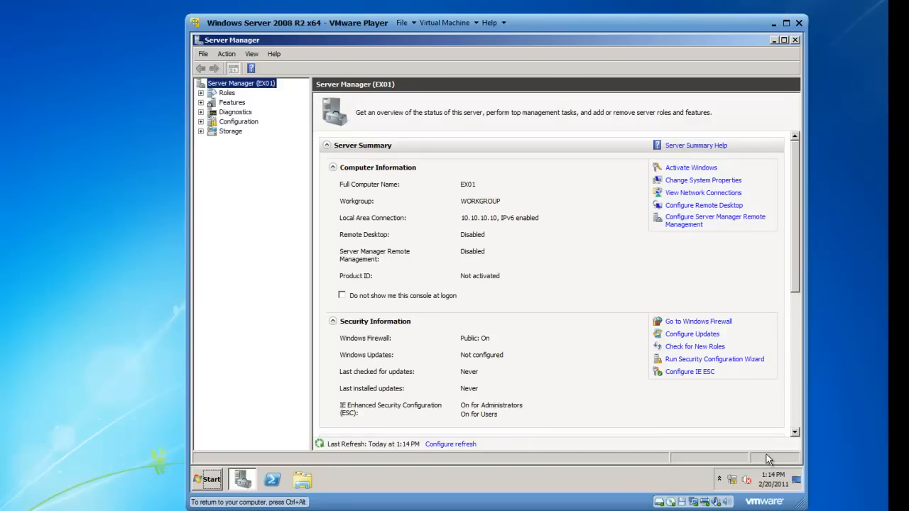
mouse_move(531, 198)
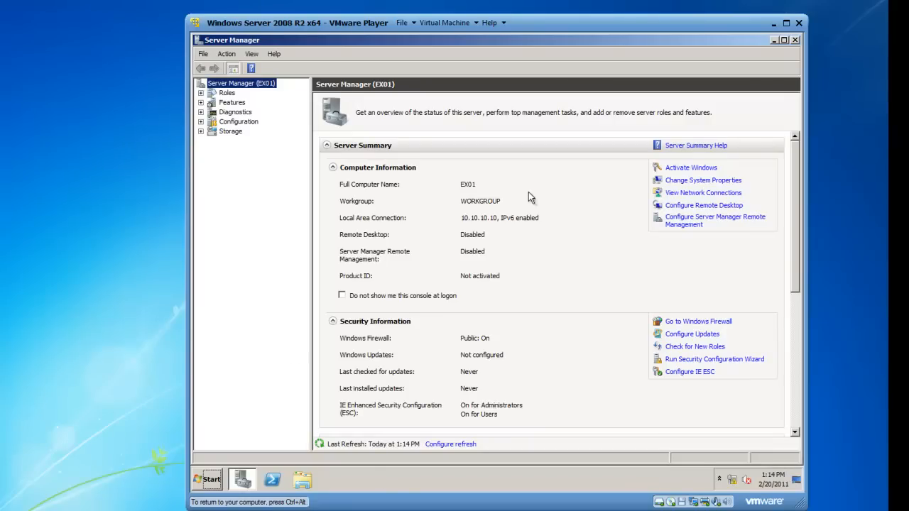
mouse_move(538, 255)
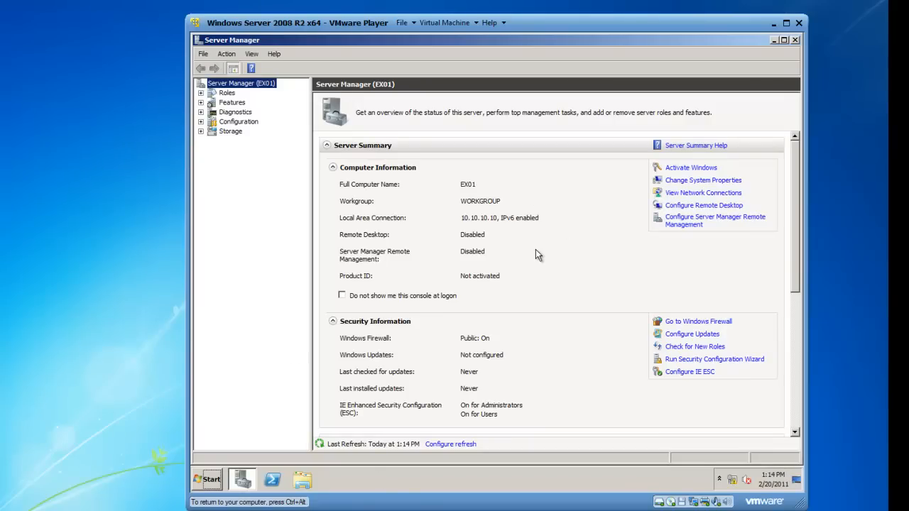
mouse_move(350, 268)
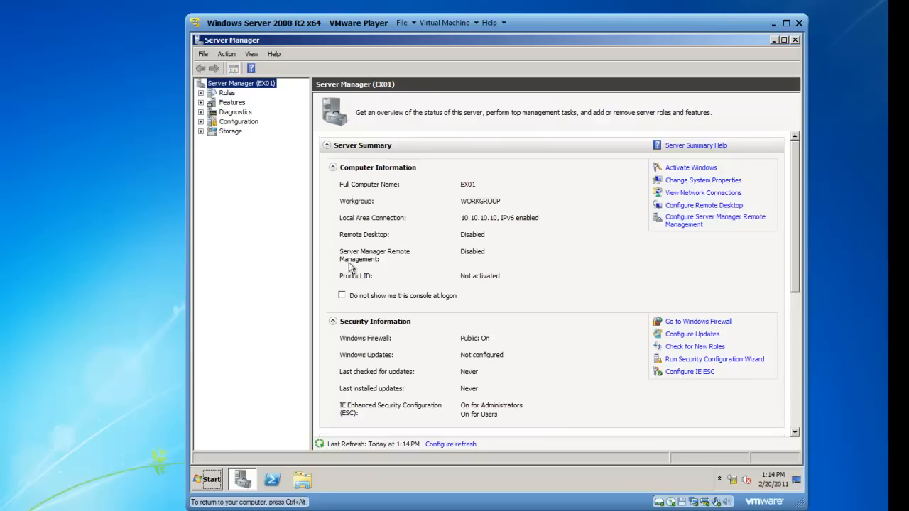
mouse_move(239, 116)
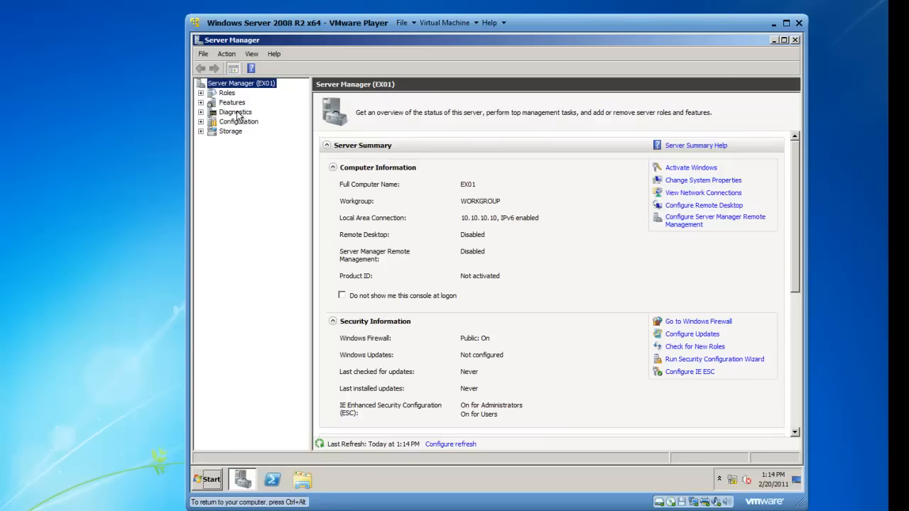